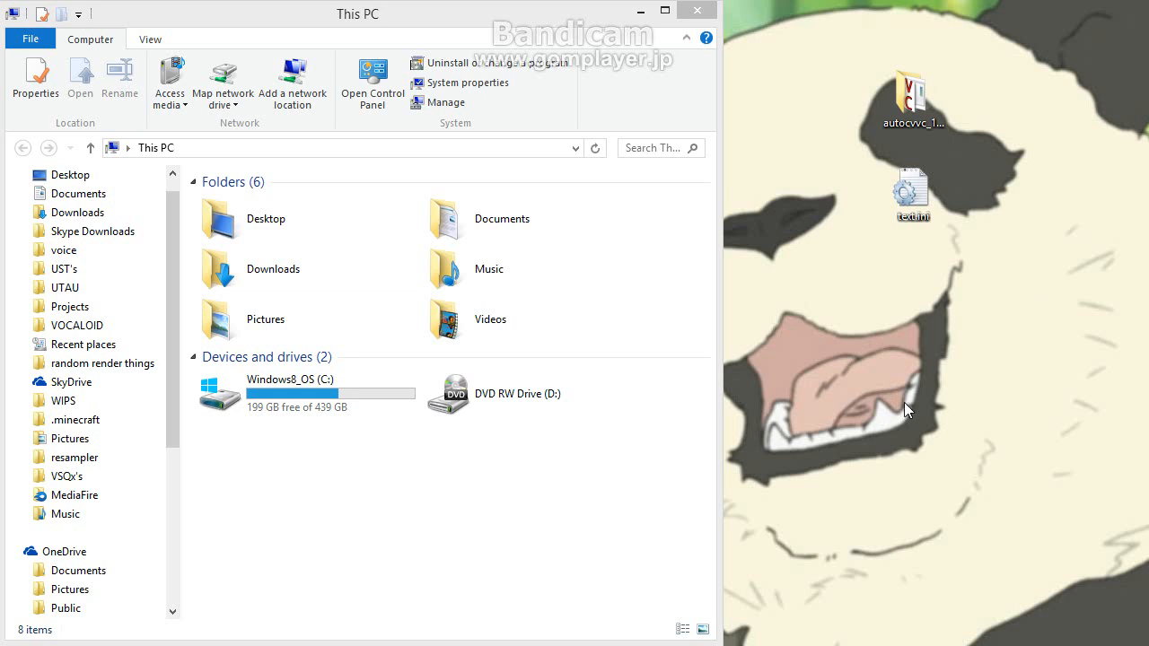
pyautogui.moveTo(949, 386)
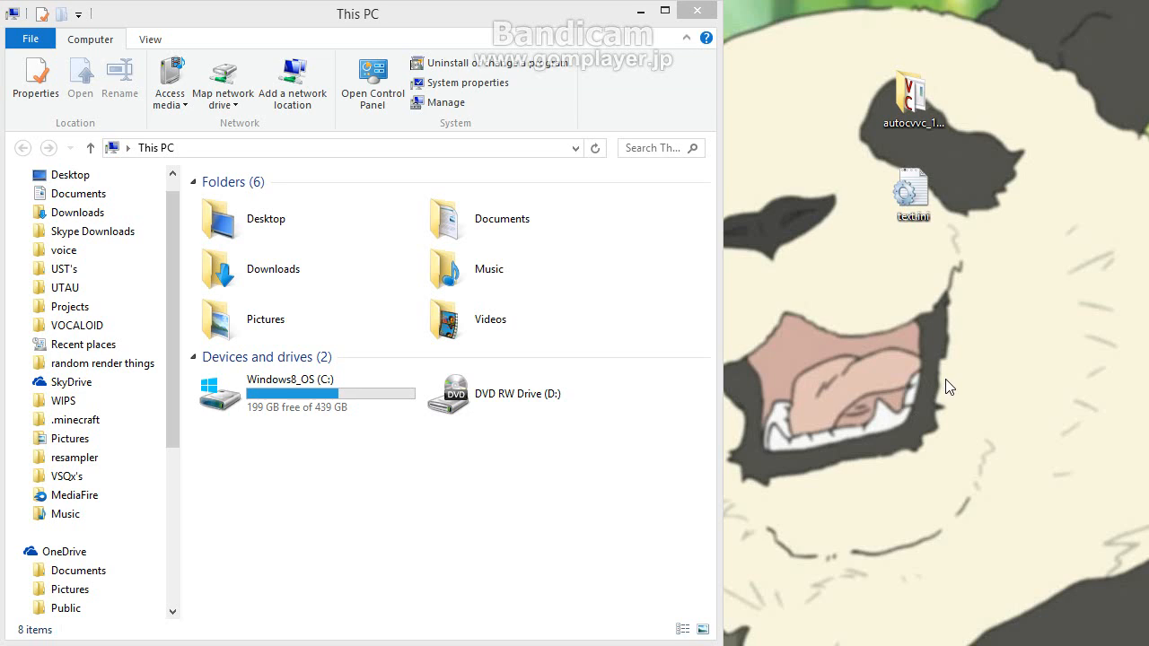
pyautogui.moveTo(900, 438)
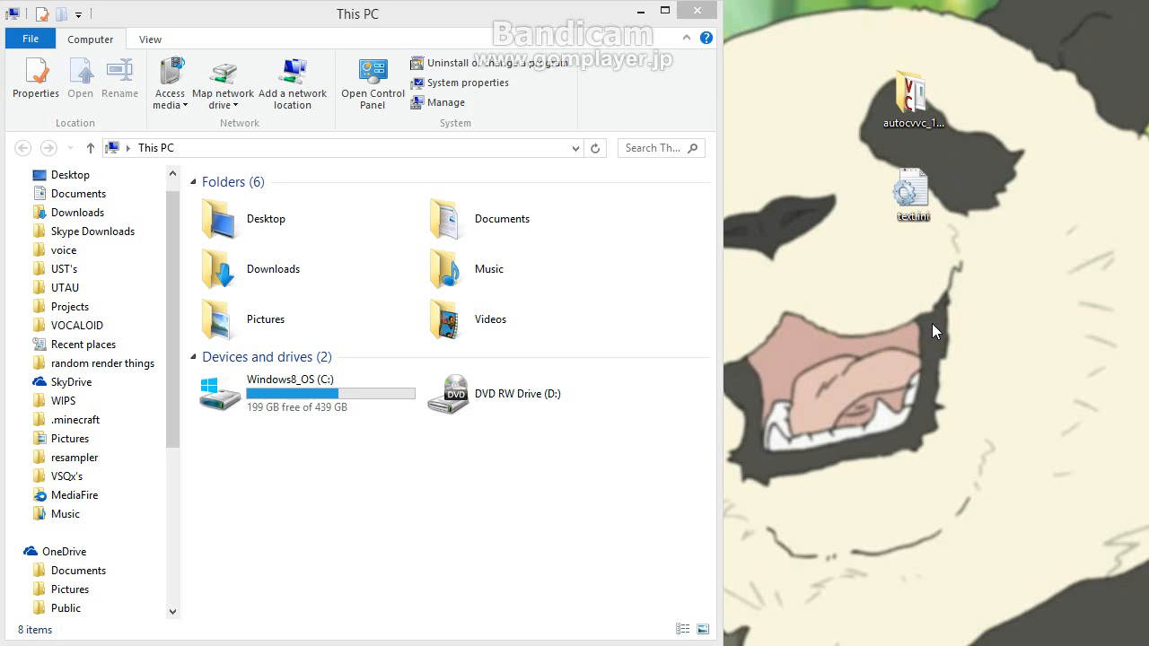
pyautogui.moveTo(446, 544)
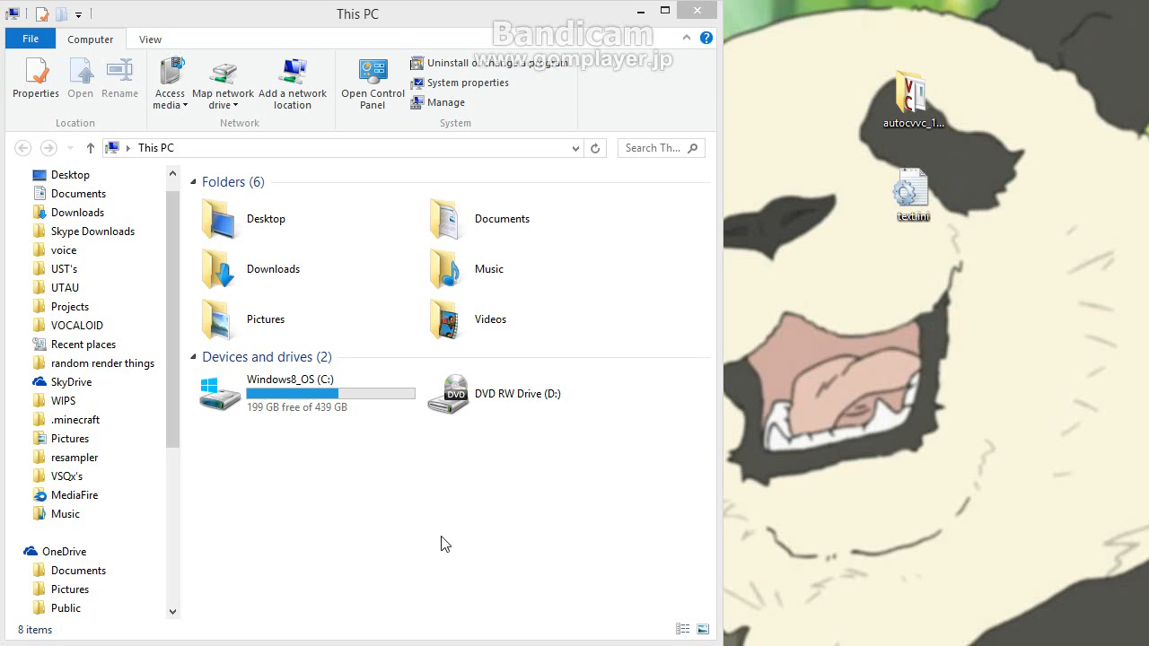
pyautogui.moveTo(670, 584)
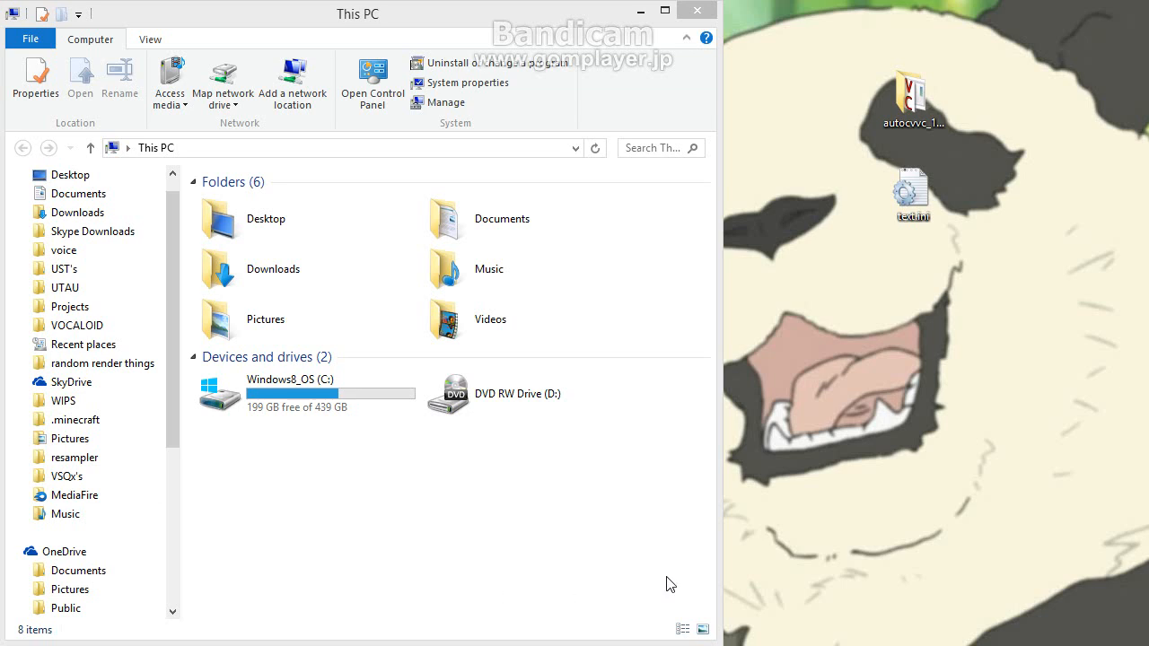
pyautogui.moveTo(213, 396)
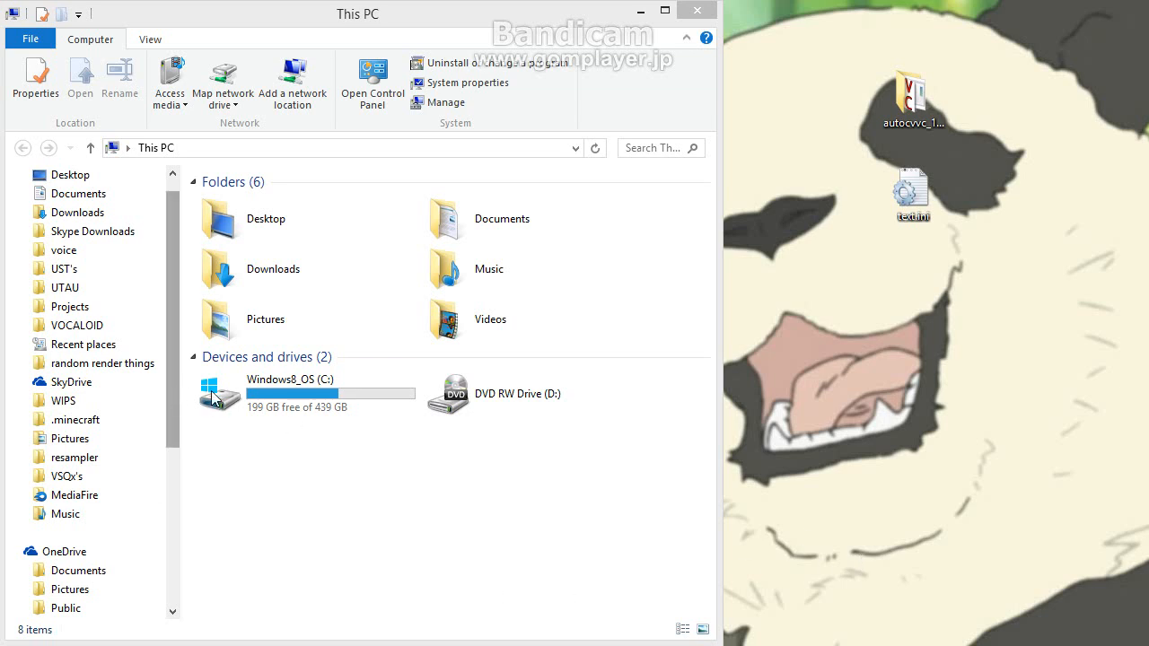
# Browse to C:\Program Files (x86)\UTAU\plugins and drag in the desktop autocvvc_1.23 folder
pyautogui.doubleClick(65, 250)
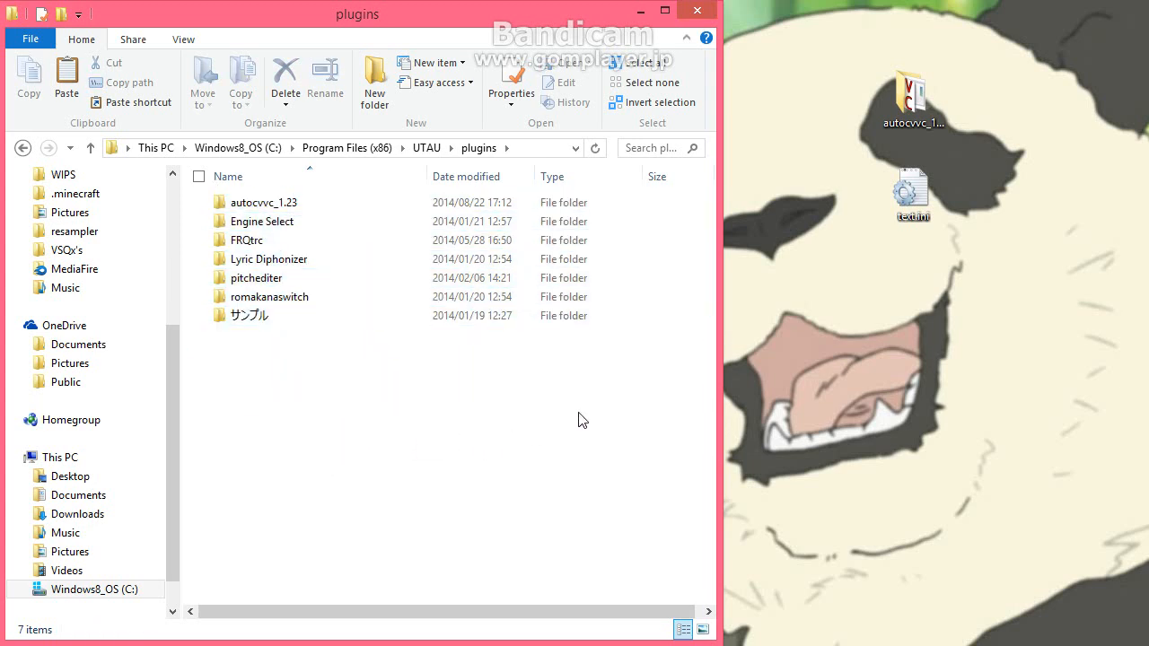
pyautogui.click(913, 95)
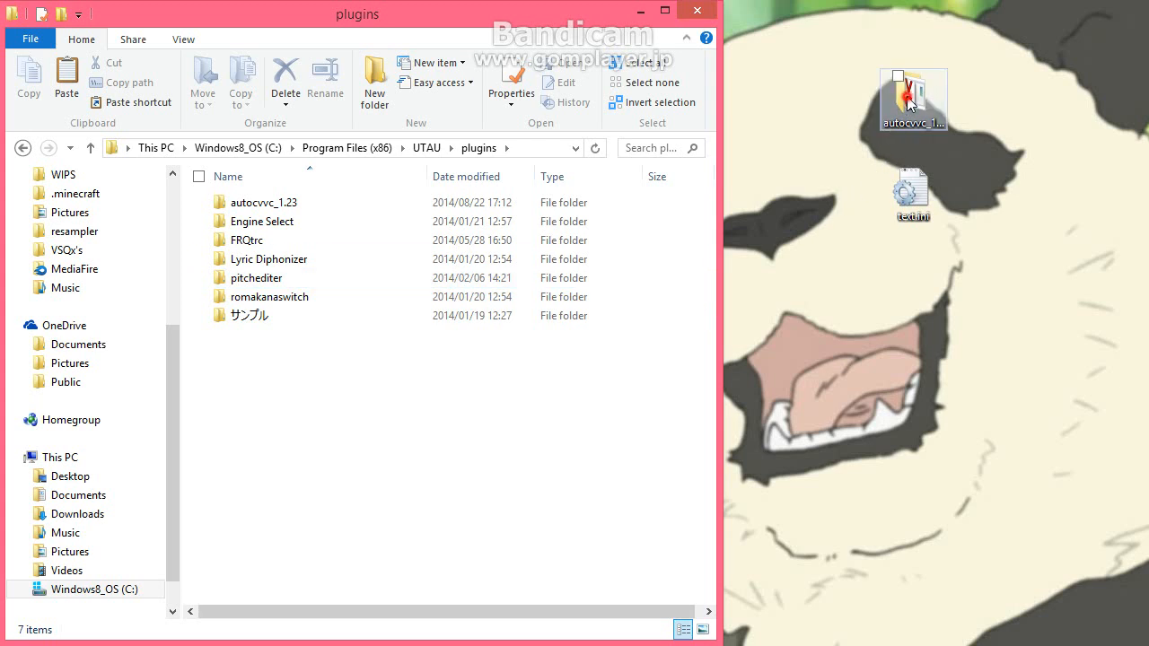
pyautogui.moveTo(913, 98); pyautogui.dragTo(339, 373)
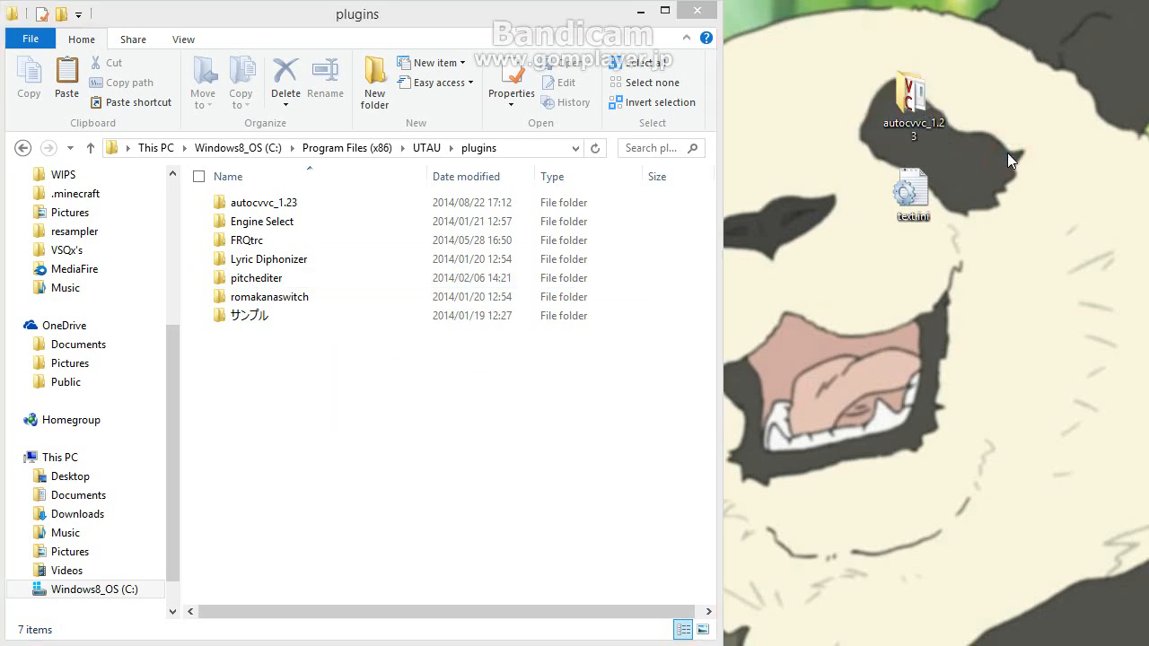
pyautogui.moveTo(851, 221)
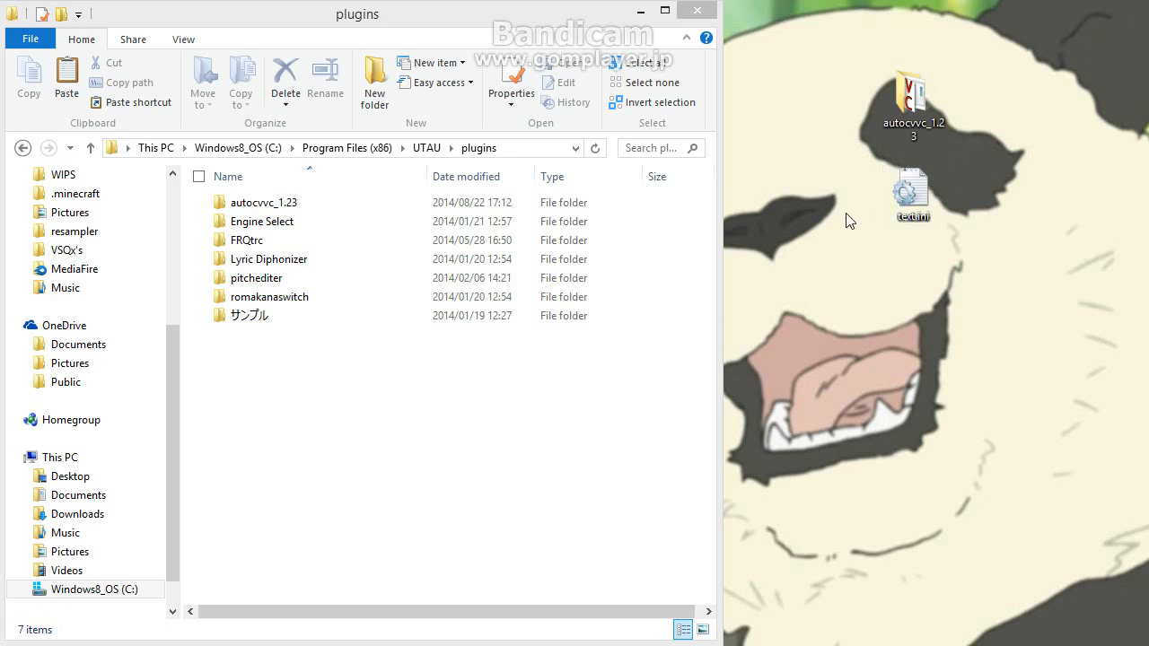
pyautogui.moveTo(838, 225)
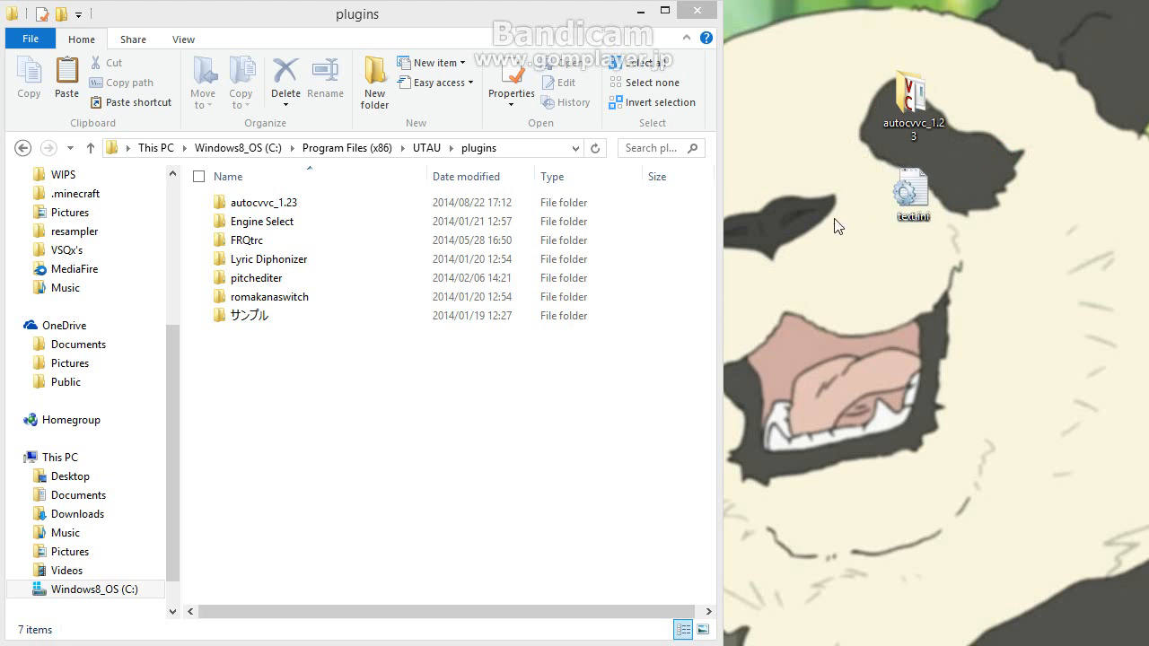
pyautogui.click(262, 221)
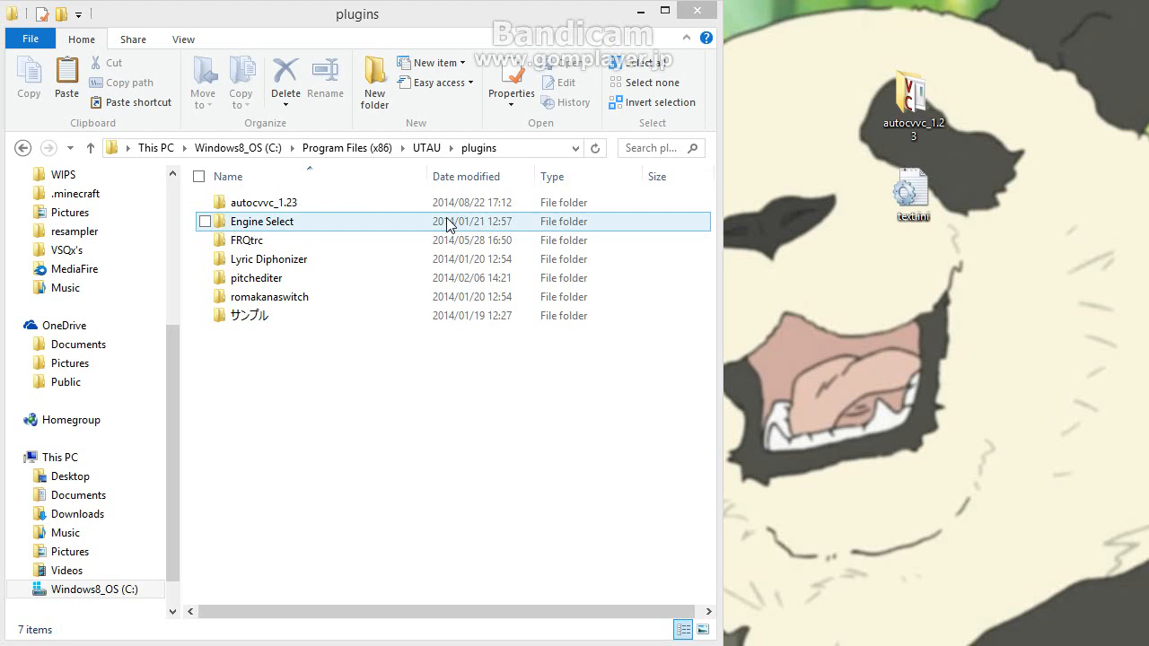
pyautogui.click(263, 202)
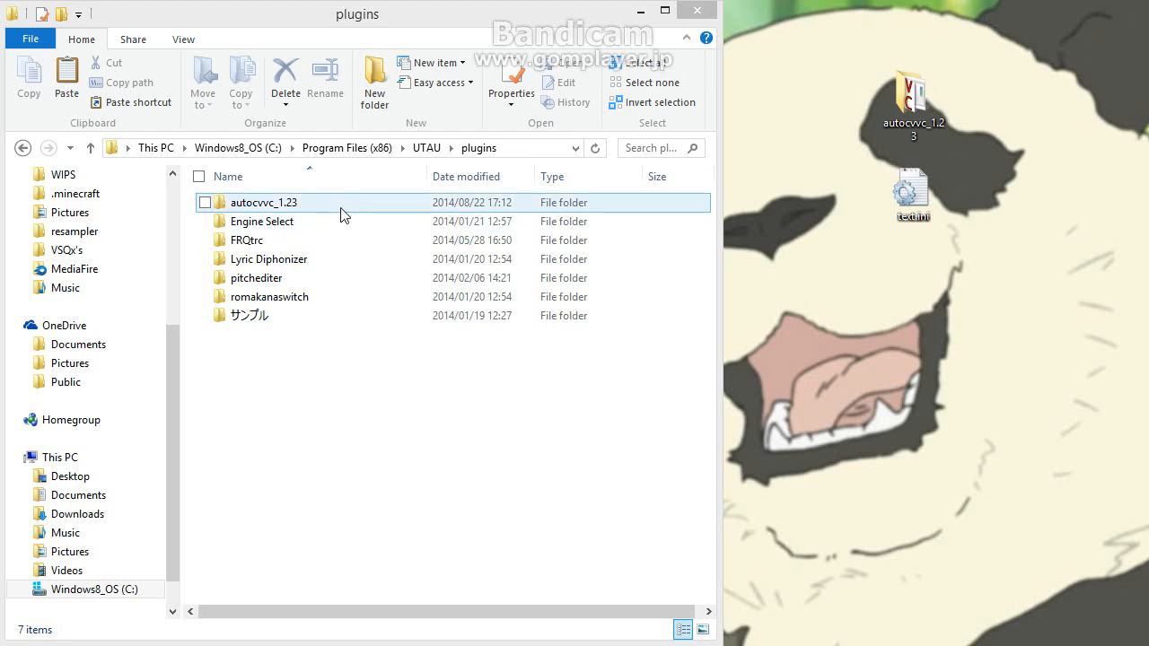
# Put text.ini into the autocvvc_1.23 folder and minimize File Explorer
pyautogui.doubleClick(263, 202)
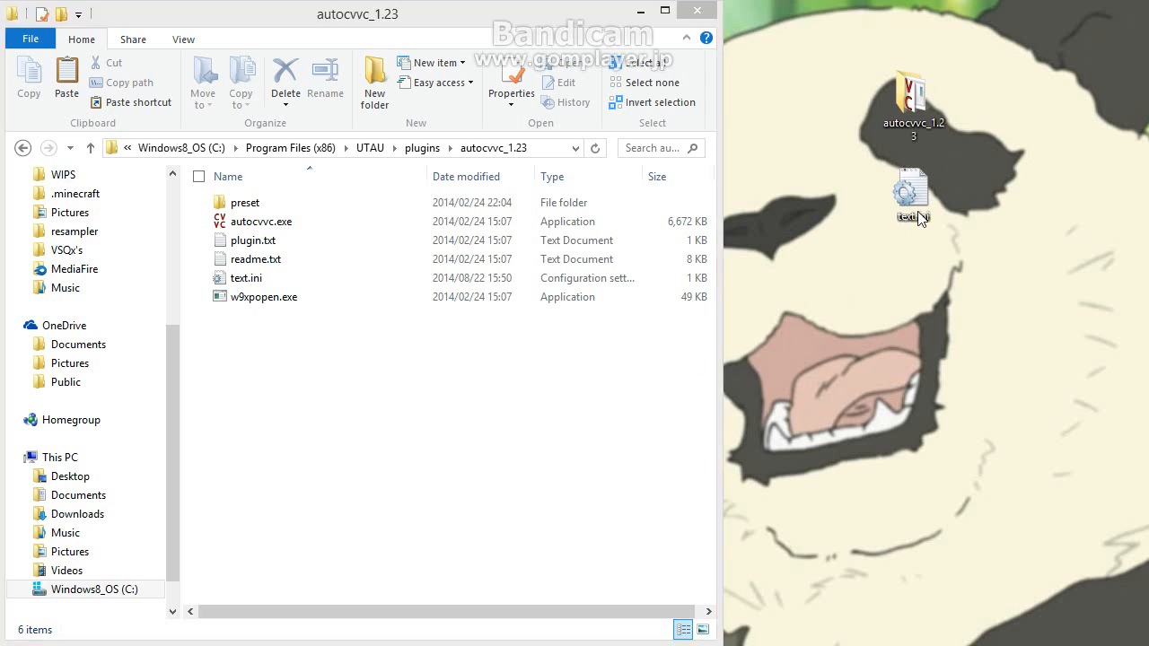
pyautogui.moveTo(911, 193); pyautogui.dragTo(431, 336)
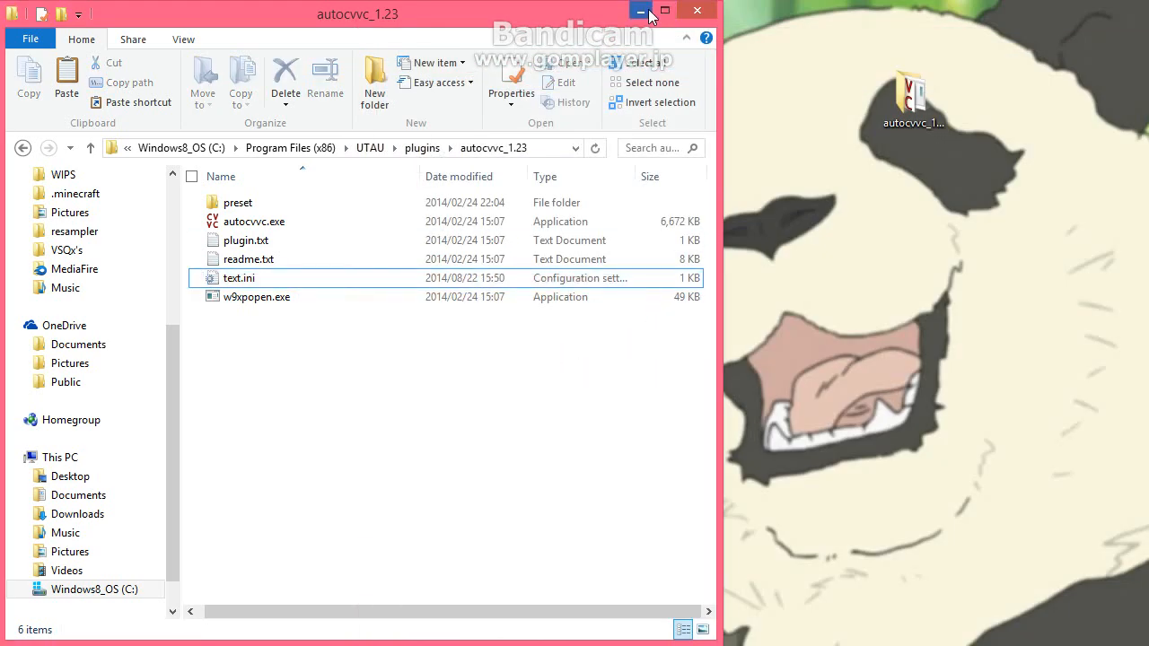
pyautogui.click(640, 11)
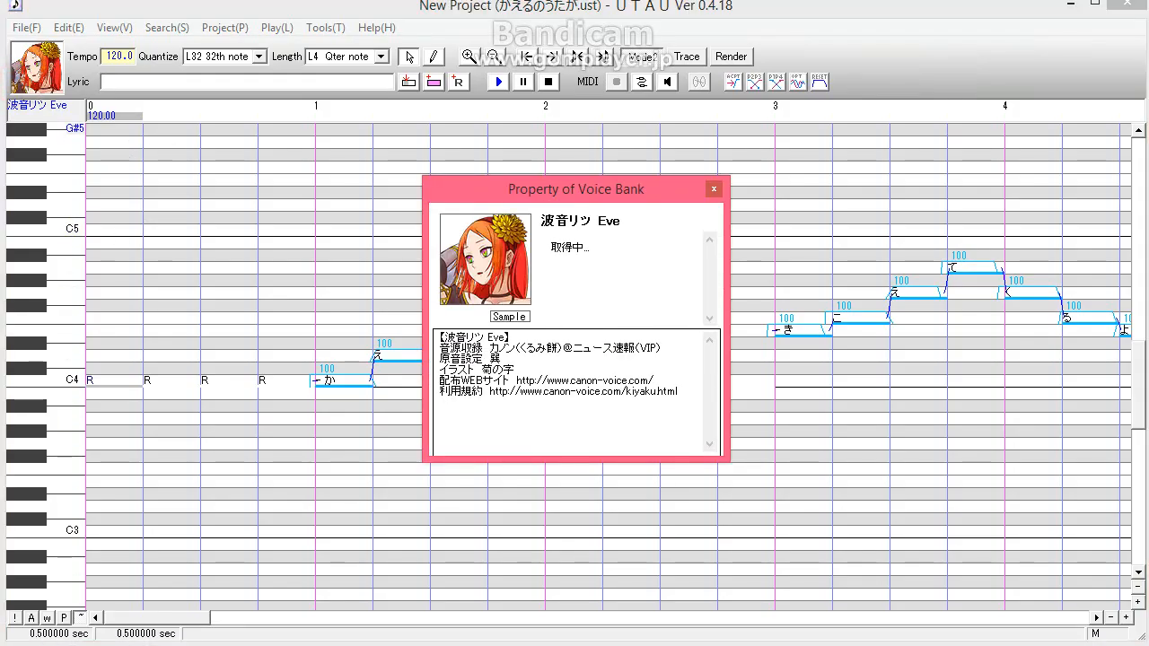
# Close the Property of Voice Bank window and bring up Tools > Plug-Ins
pyautogui.click(713, 188)
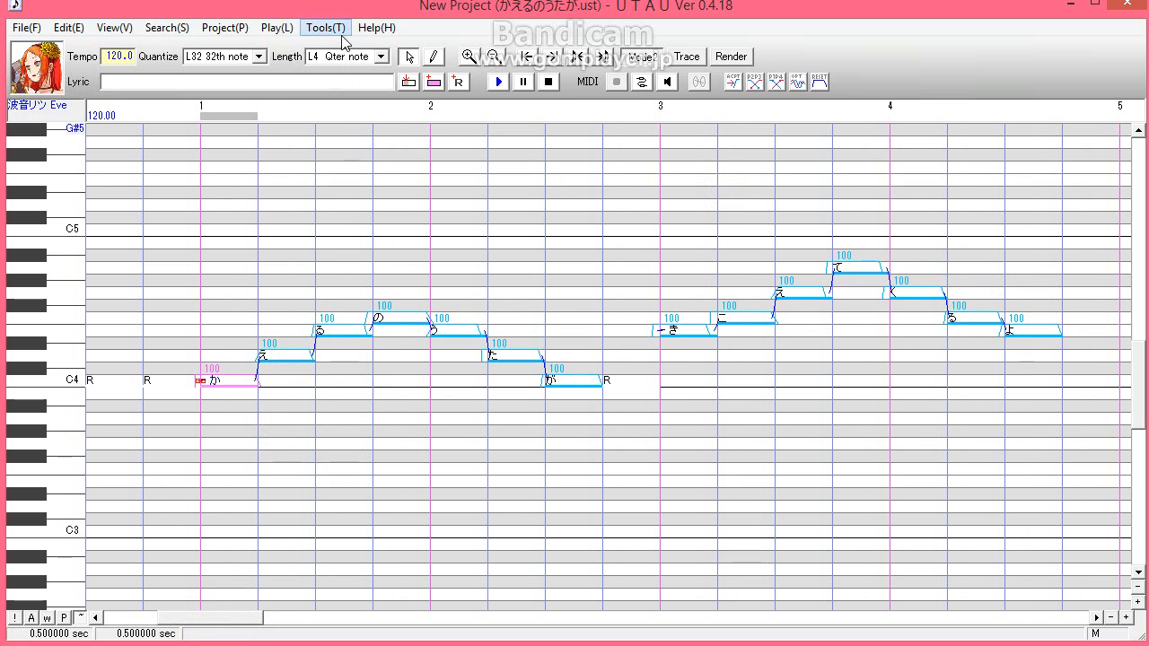
pyautogui.click(325, 27)
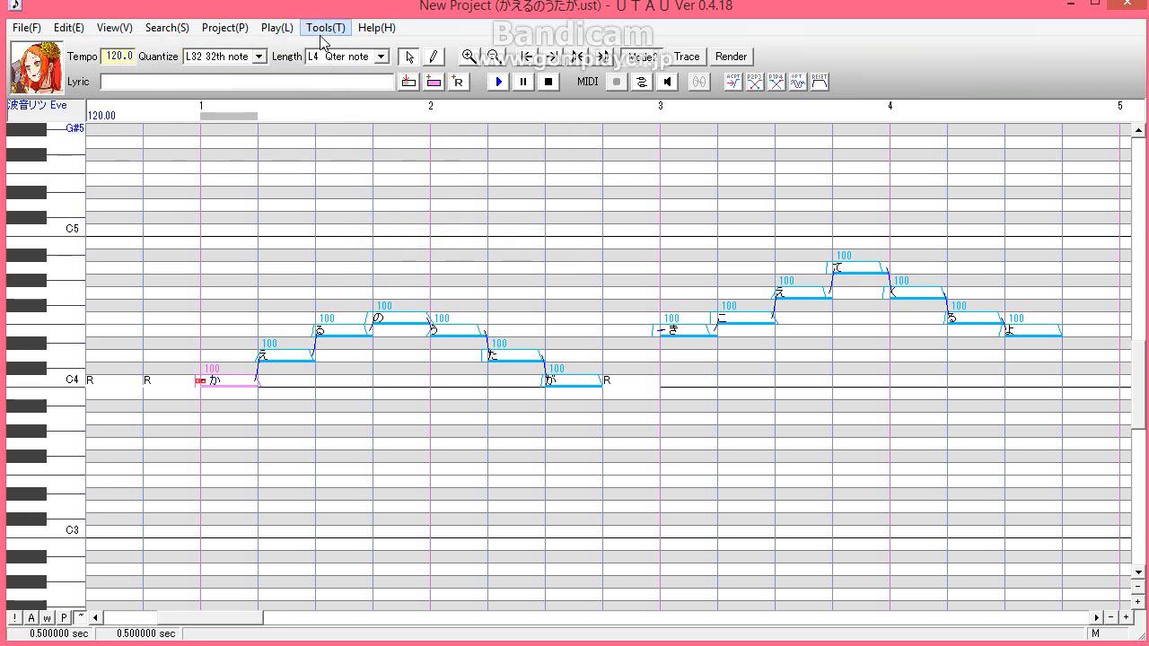
pyautogui.click(325, 27)
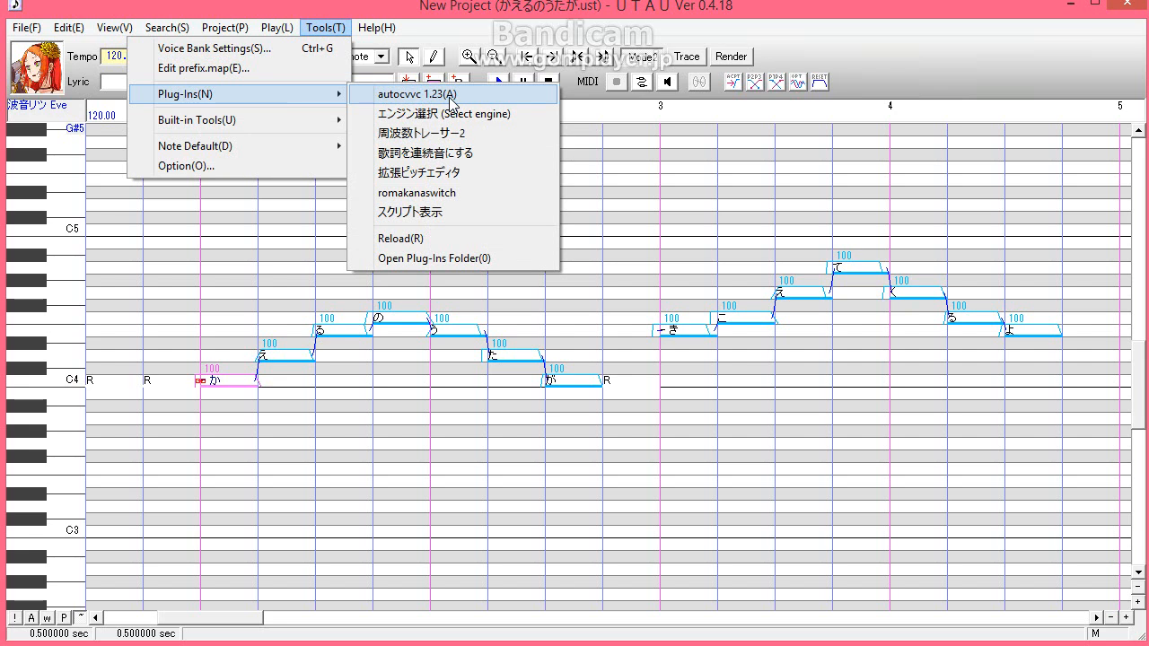
# Launch autocvvc 1.23 and load the eveリスト preset
pyautogui.click(414, 94)
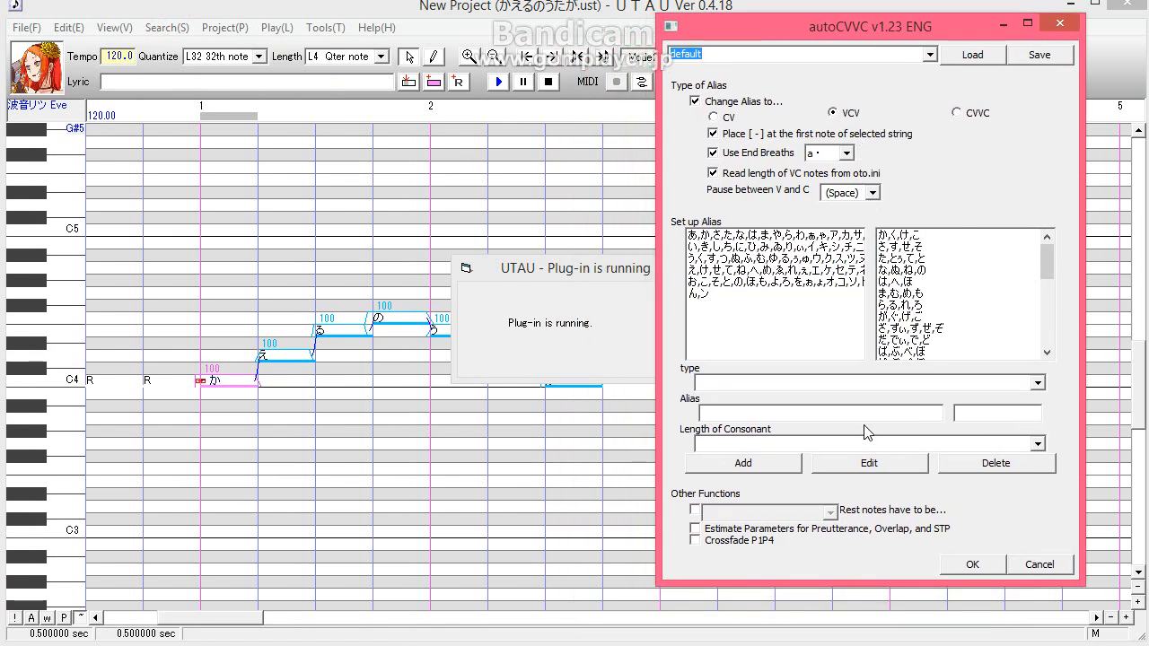
pyautogui.moveTo(888, 480)
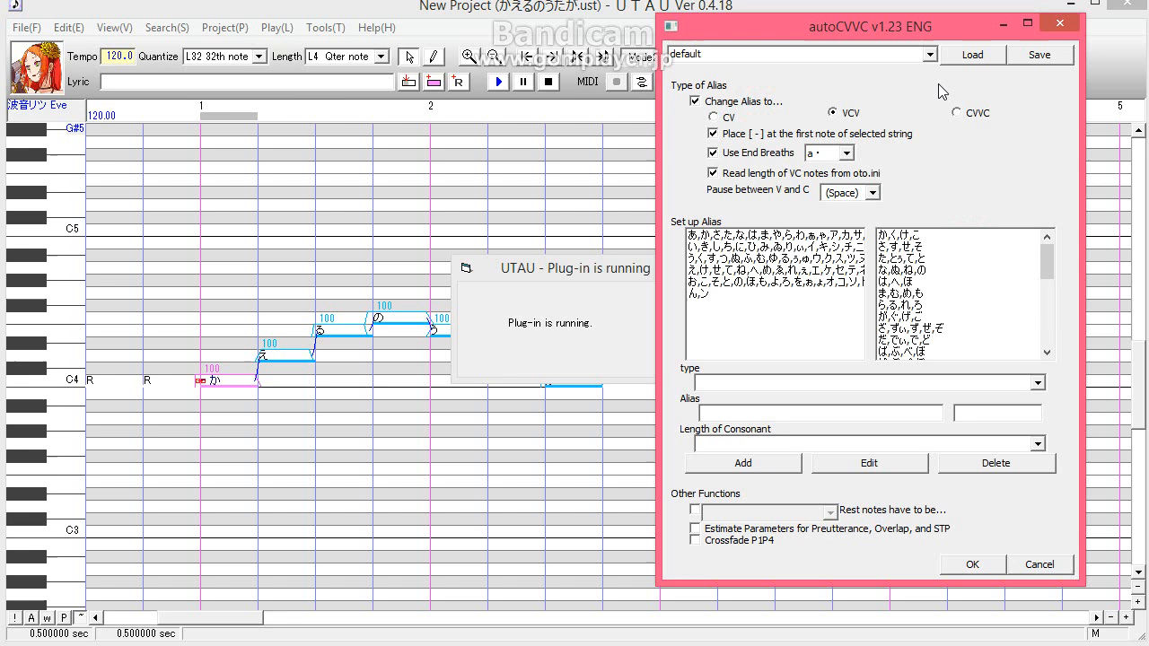
pyautogui.click(904, 54)
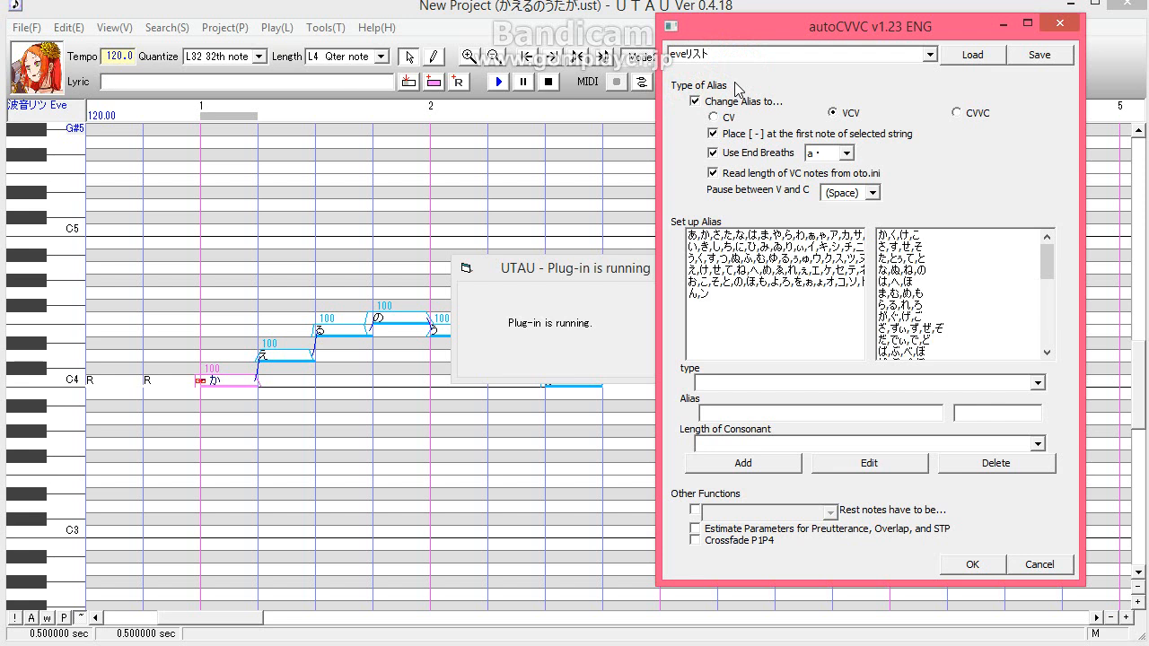
pyautogui.moveTo(900, 99)
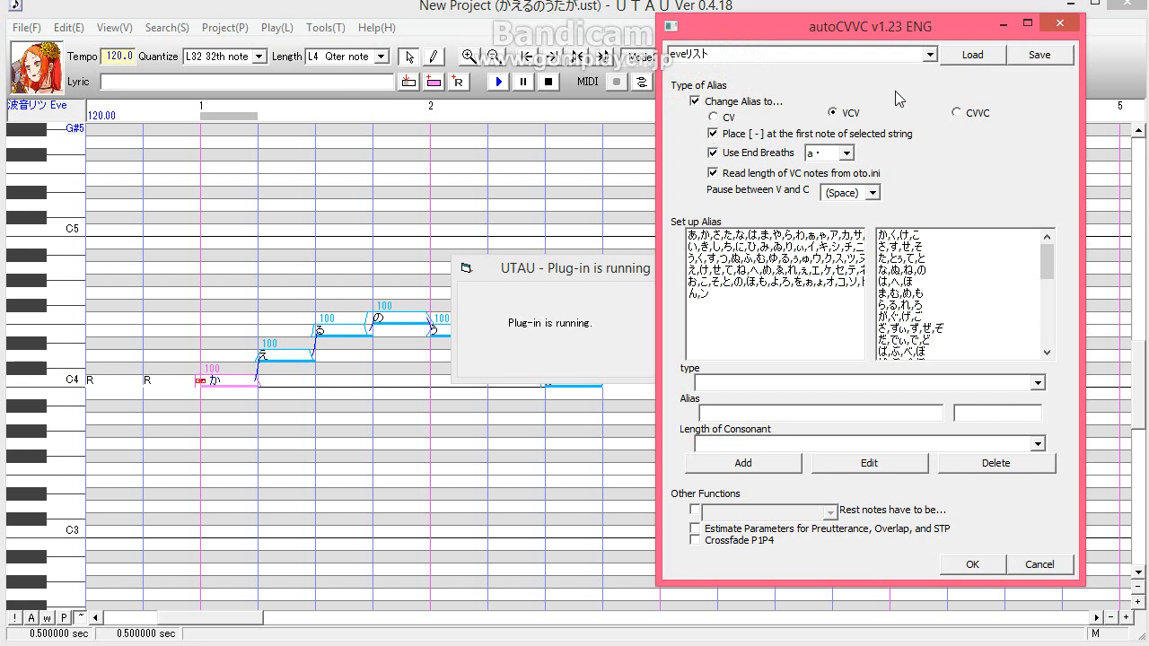
pyautogui.click(959, 112)
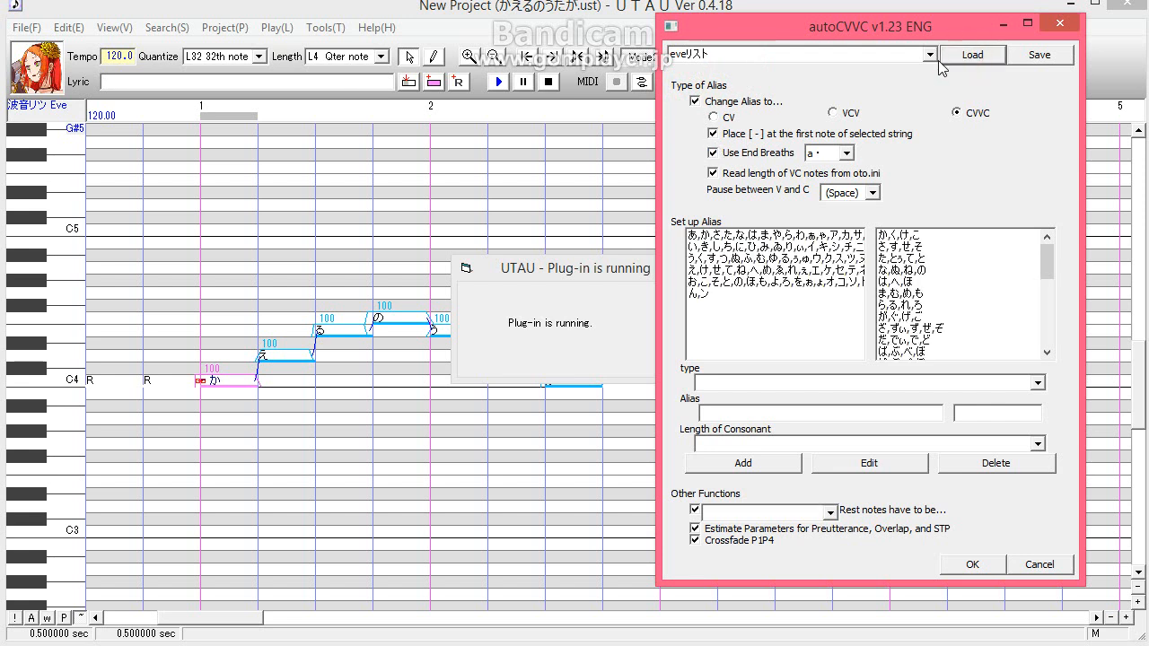
pyautogui.click(931, 54)
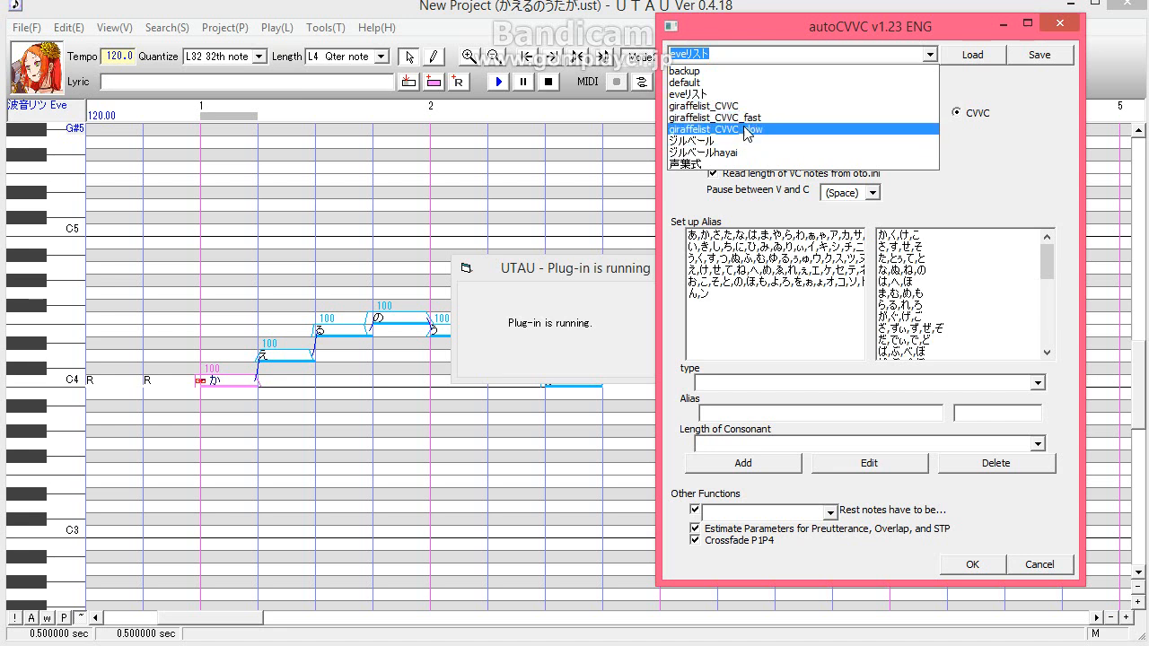
# Browse the alias presets and list the end-breath aliases (a R, a・, a 息R, a 息)
pyautogui.click(691, 140)
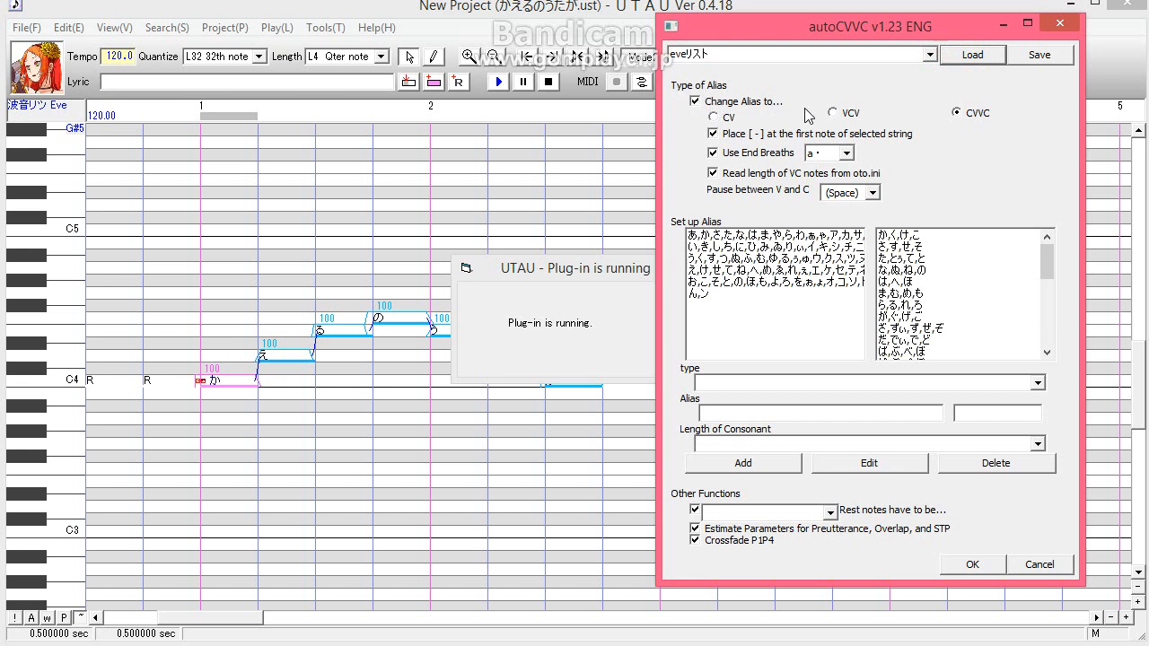
pyautogui.moveTo(871, 127)
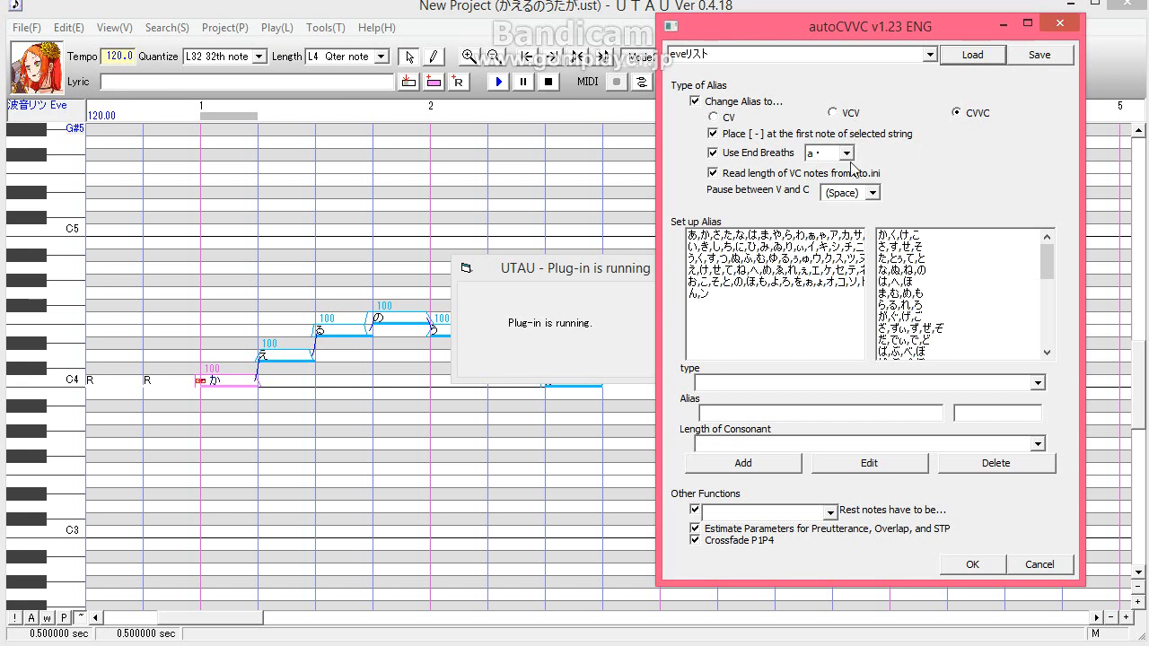
pyautogui.moveTo(992, 143)
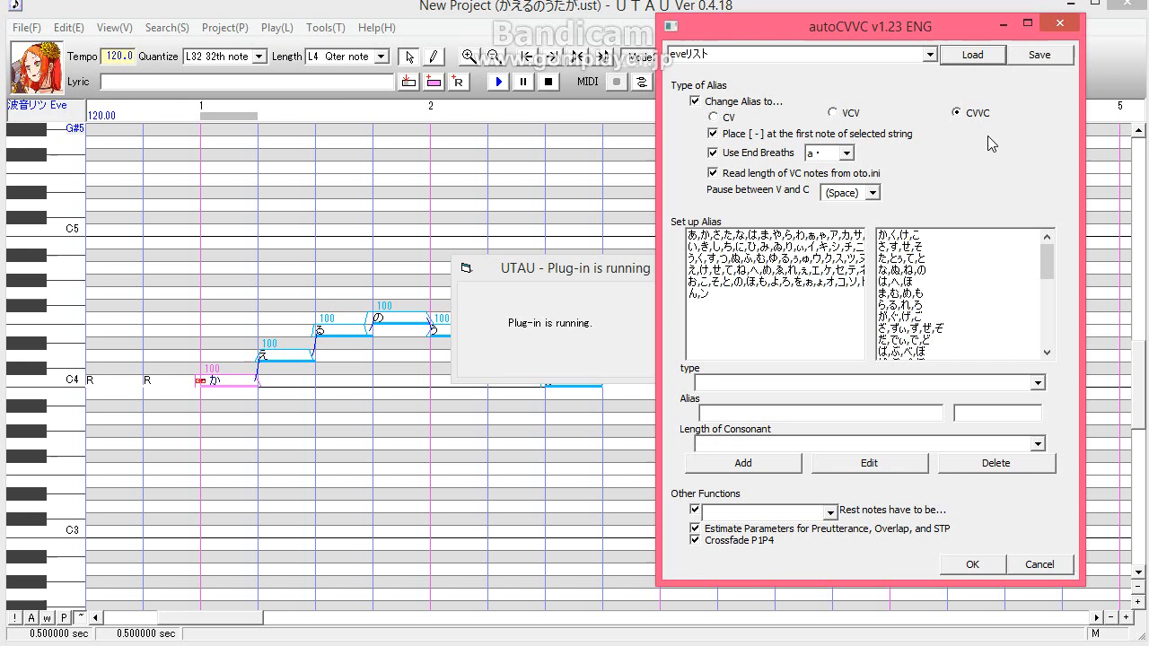
pyautogui.moveTo(866, 164)
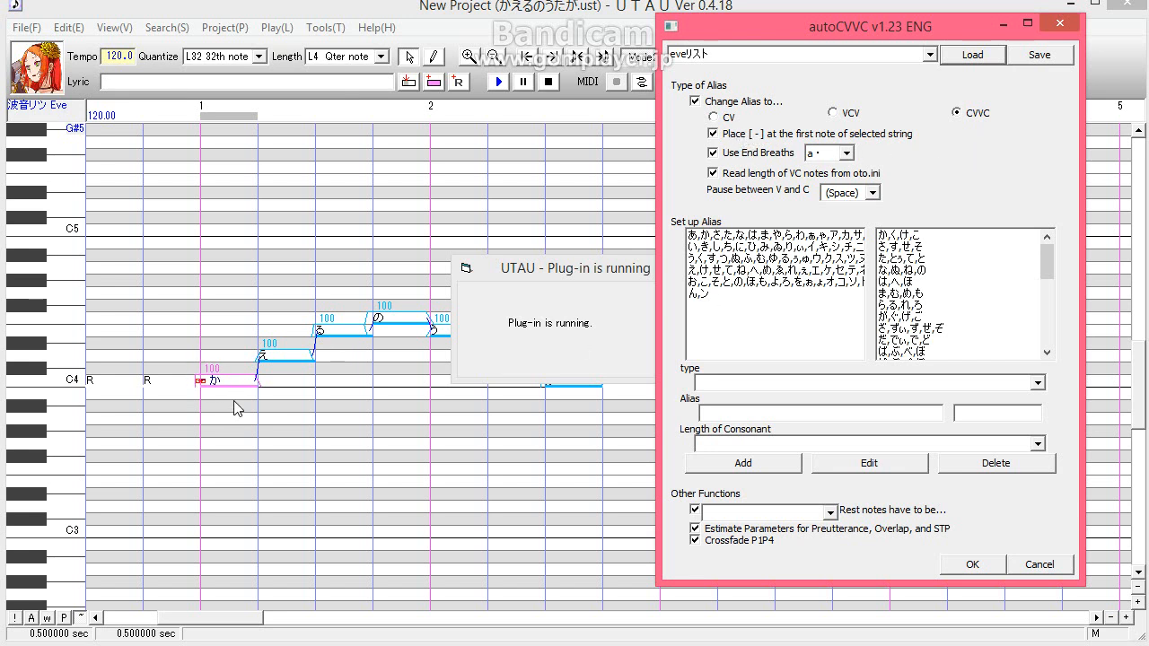
pyautogui.moveTo(206, 401)
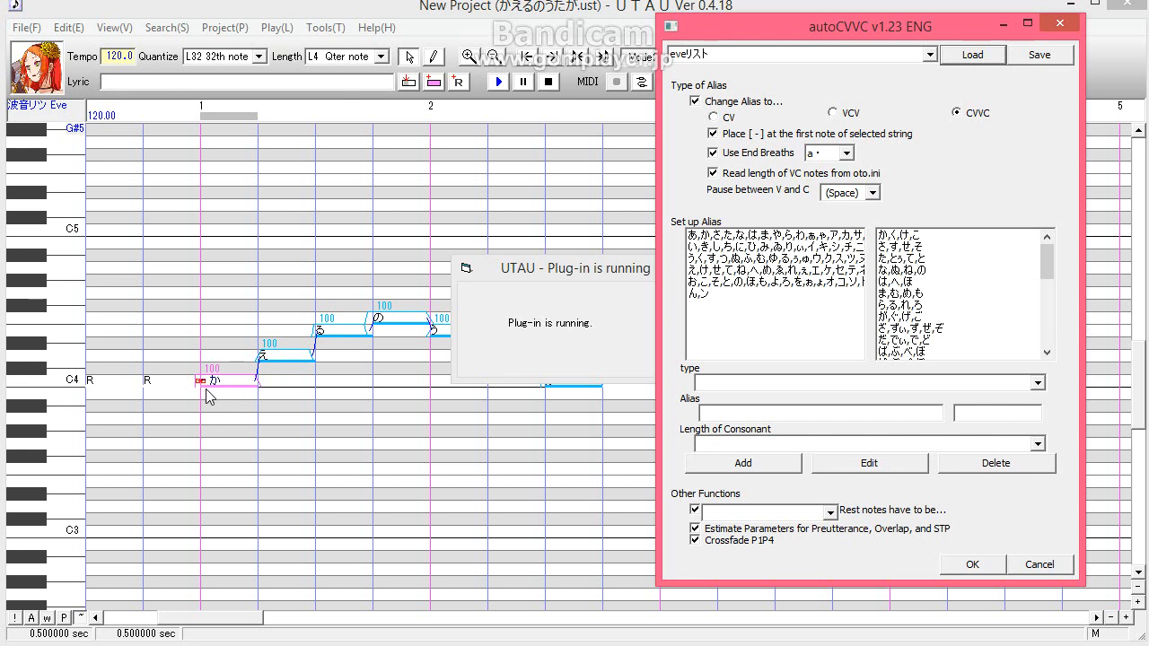
pyautogui.moveTo(729, 149)
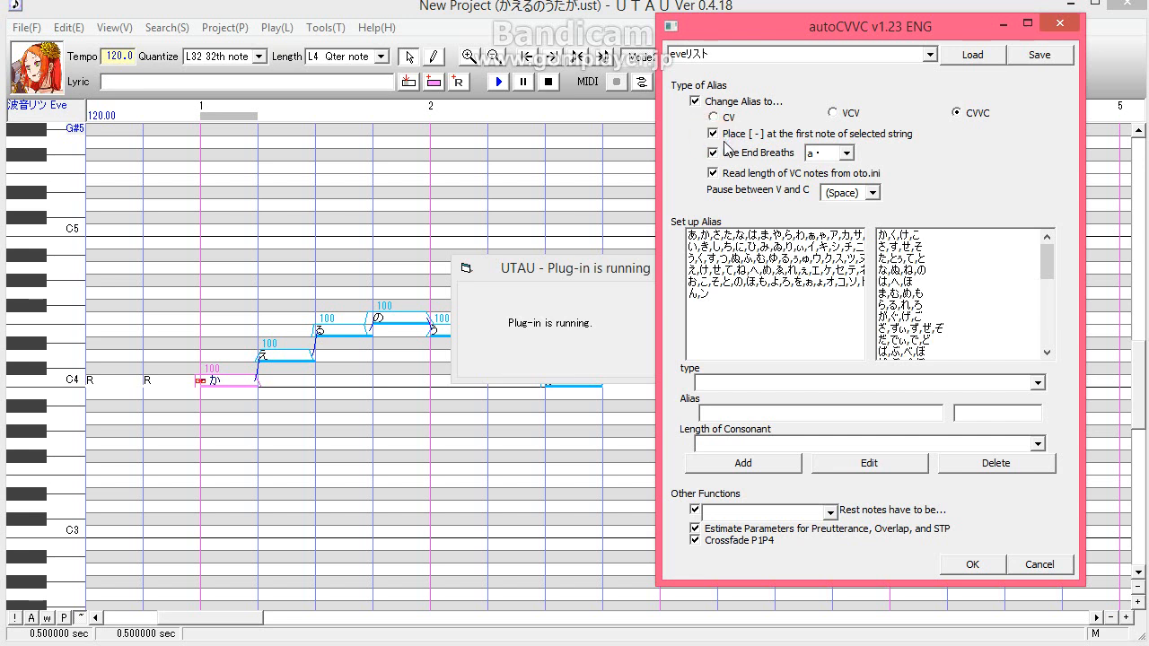
pyautogui.moveTo(736, 160)
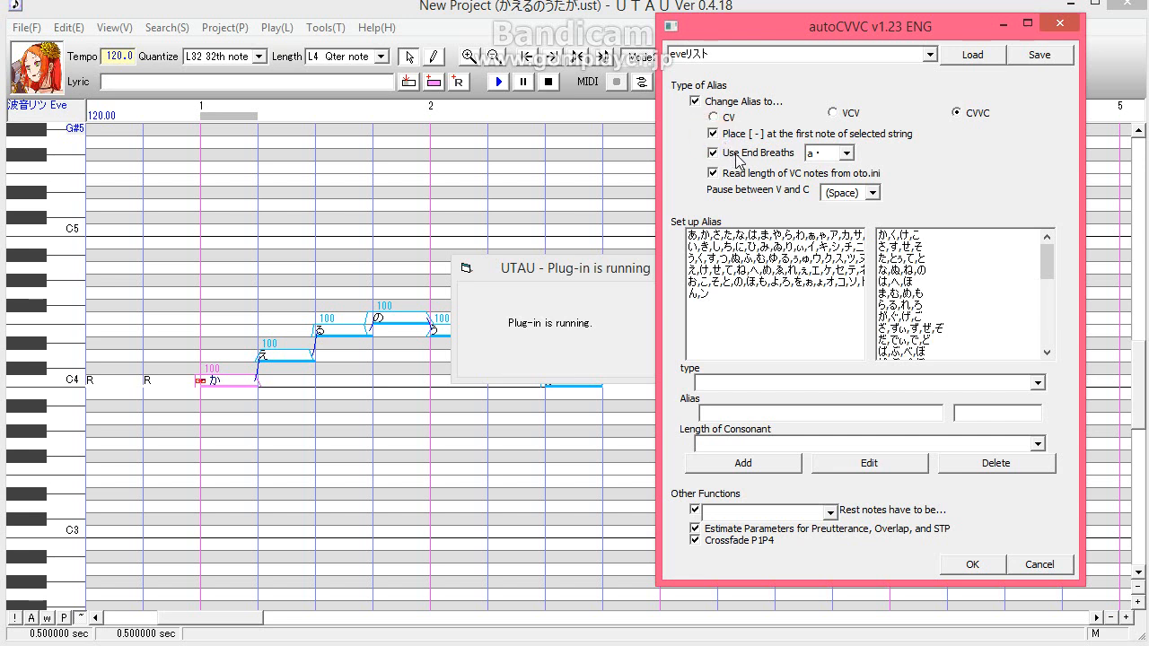
pyautogui.click(848, 153)
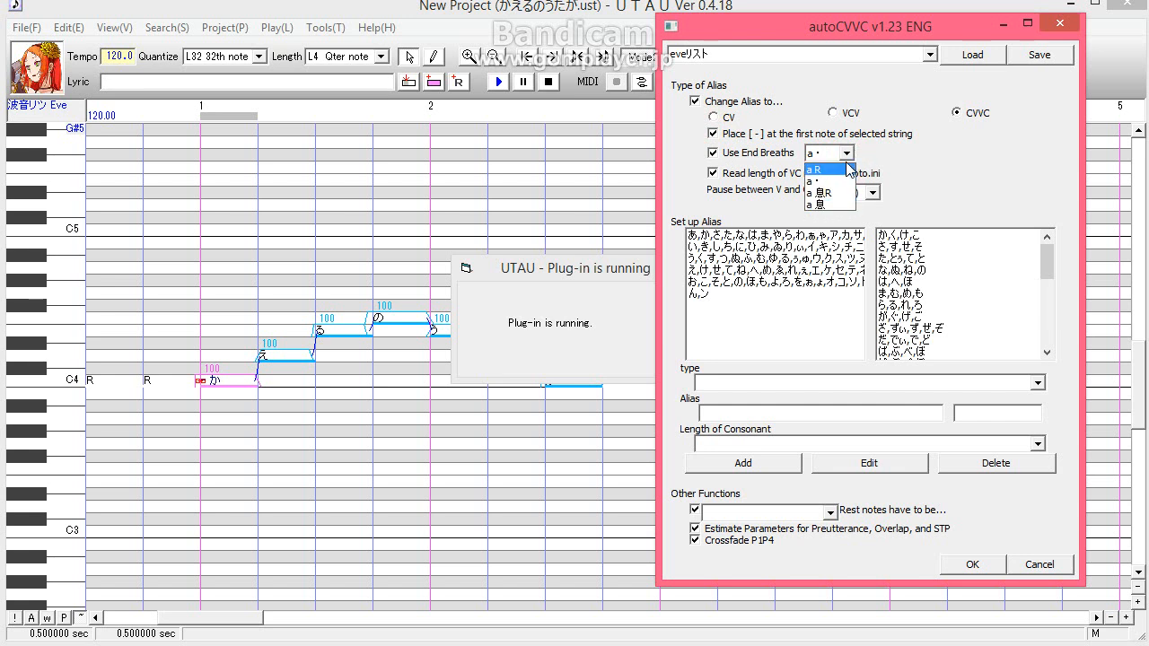
# Keep a・ as the end-breath alias but leave Use End Breaths unchecked
pyautogui.click(696, 153)
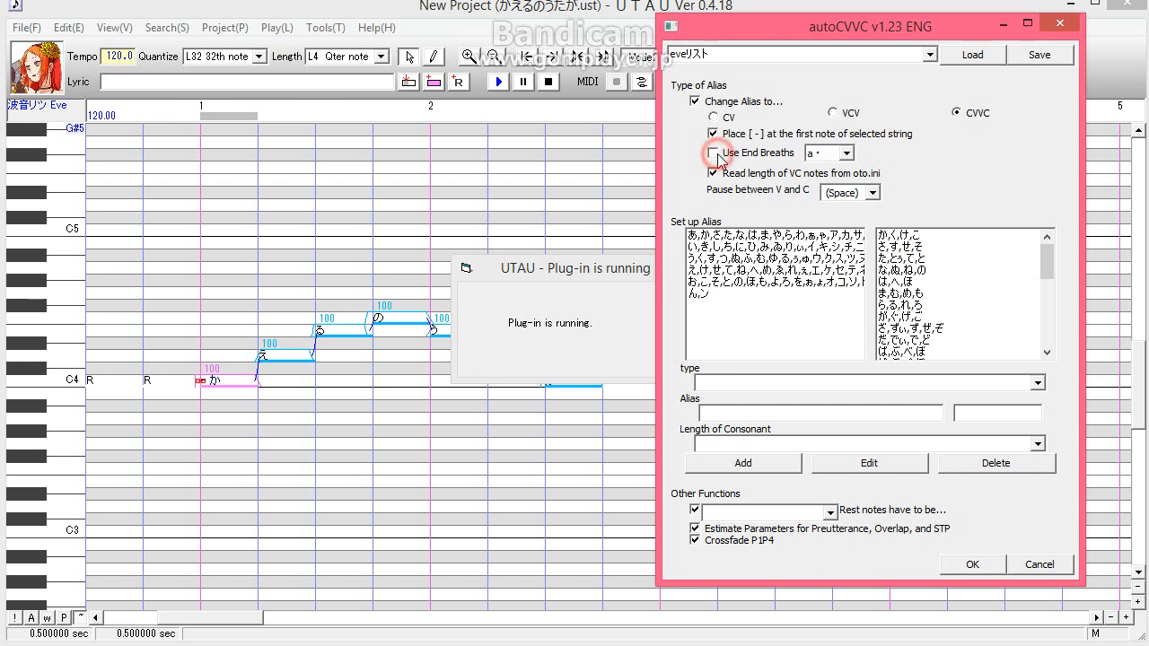
pyautogui.click(713, 152)
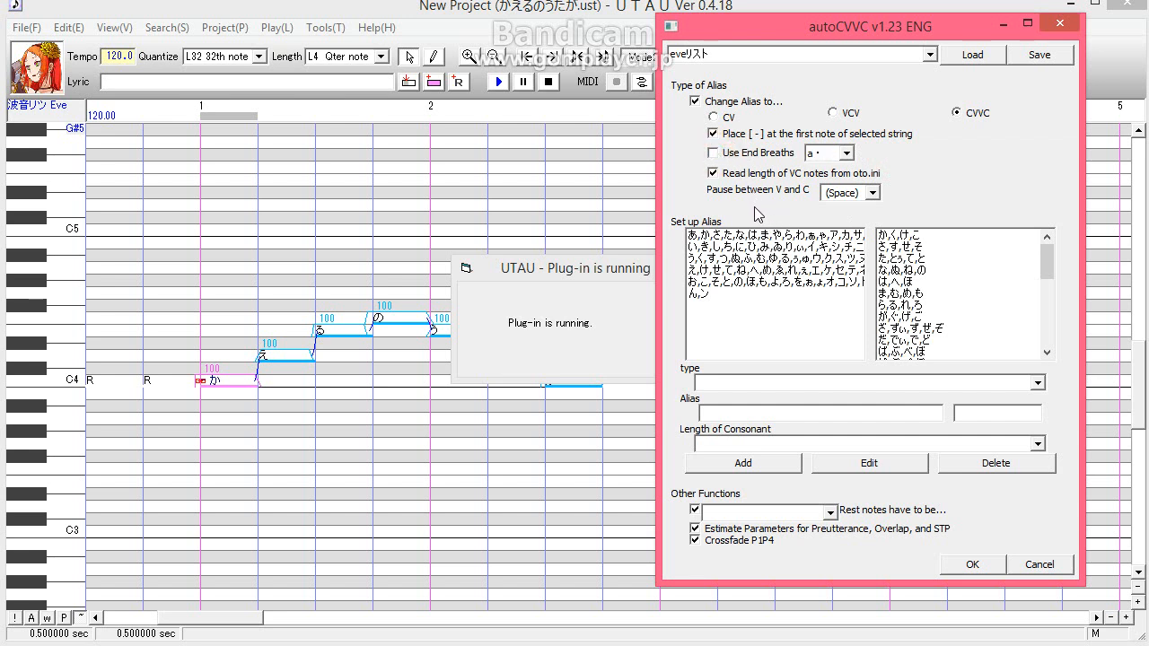
pyautogui.click(849, 153)
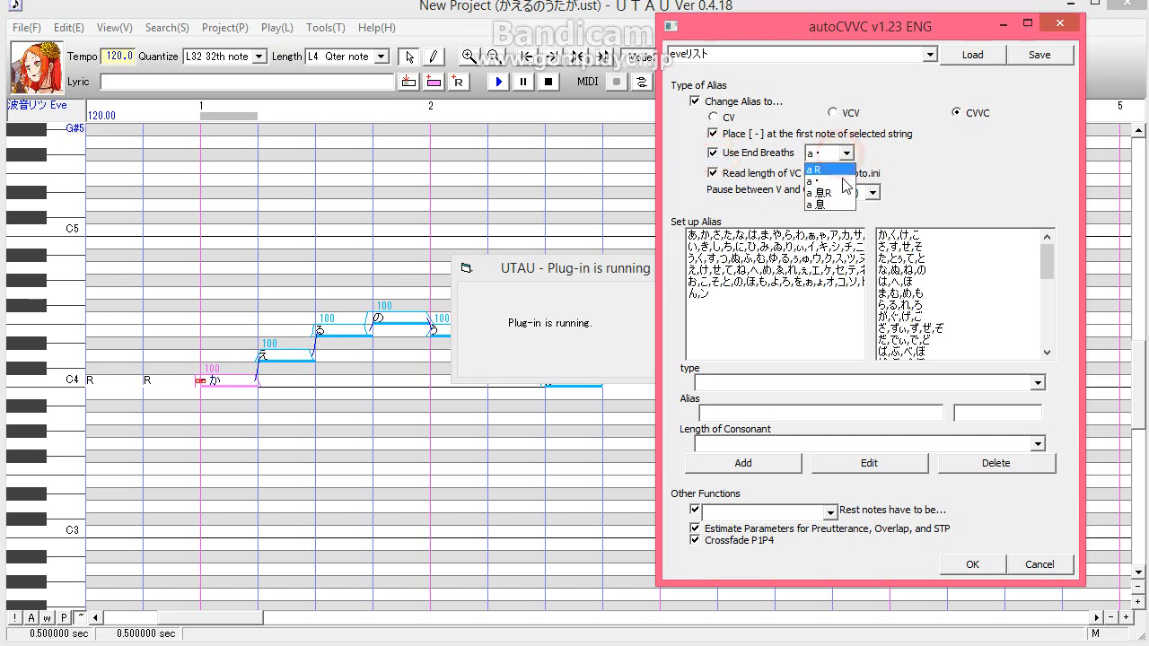
pyautogui.click(820, 152)
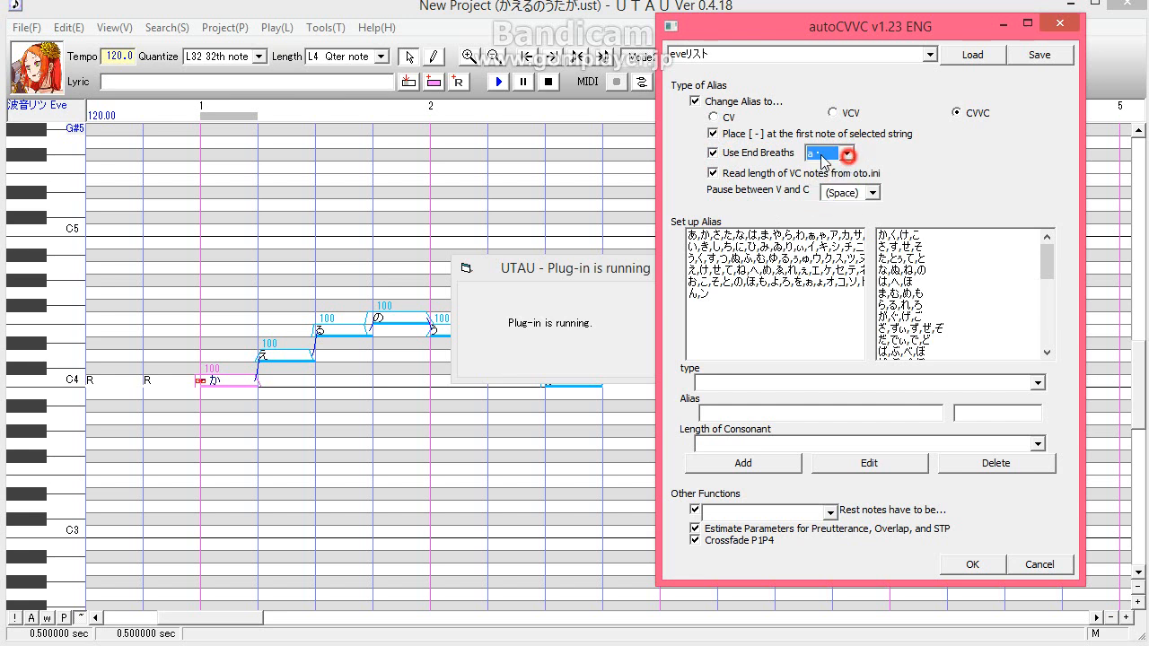
pyautogui.click(712, 153)
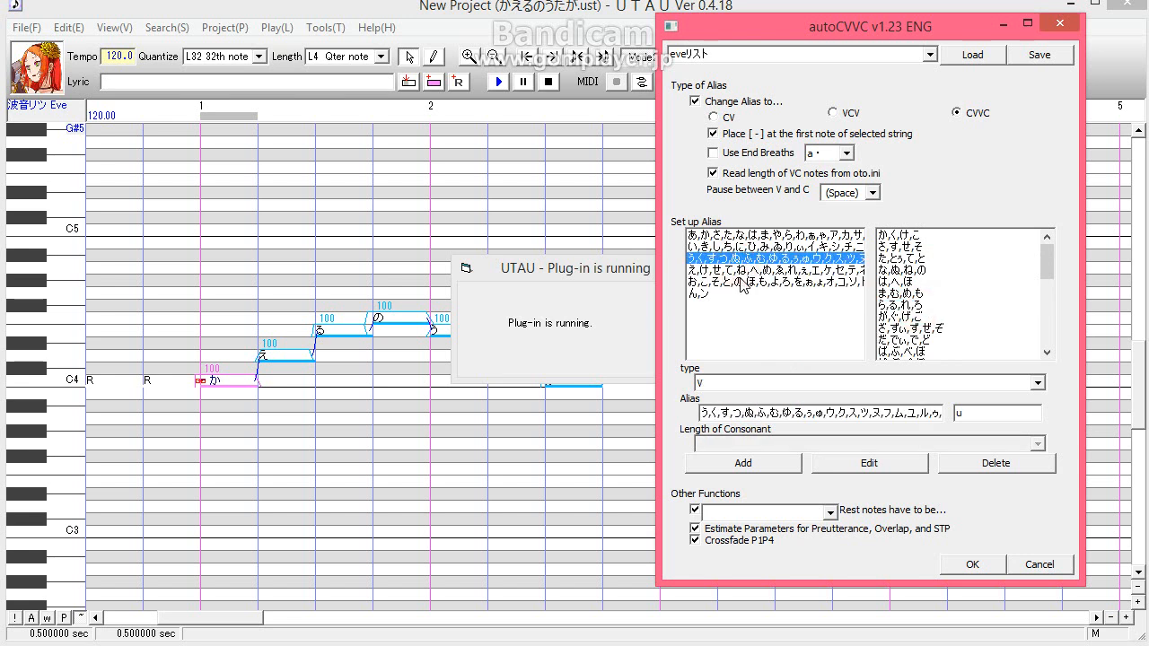
# Give the gy consonant group (ぎゃ) a consonant length of 64th Note (30)
pyautogui.click(907, 235)
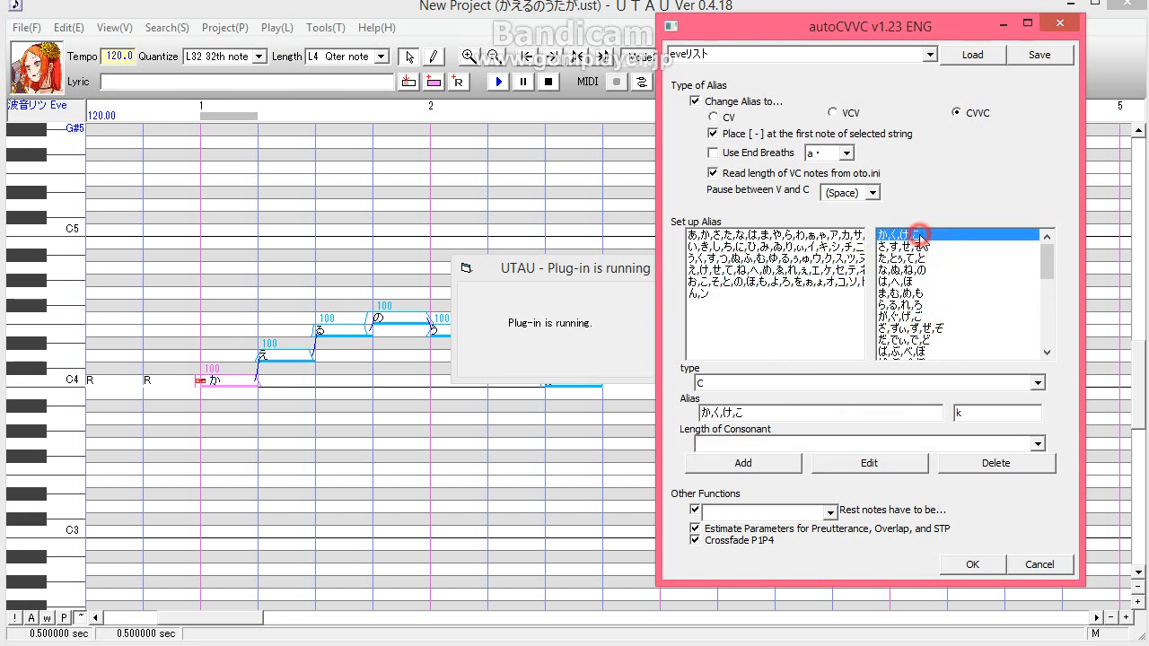
pyautogui.click(916, 293)
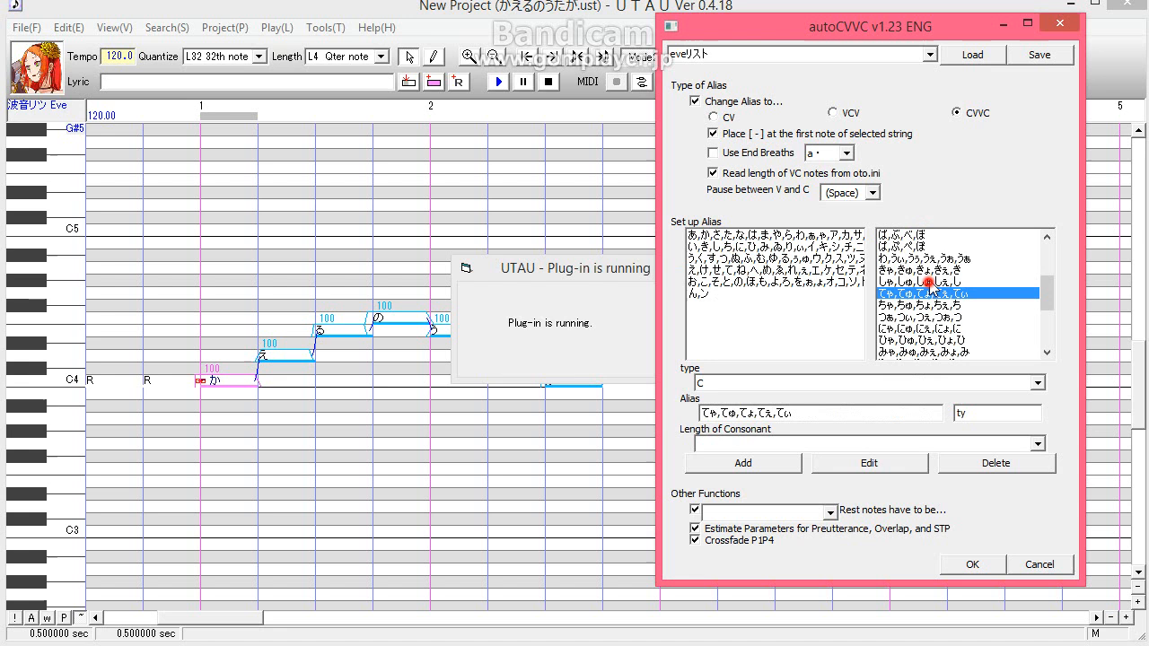
pyautogui.click(916, 245)
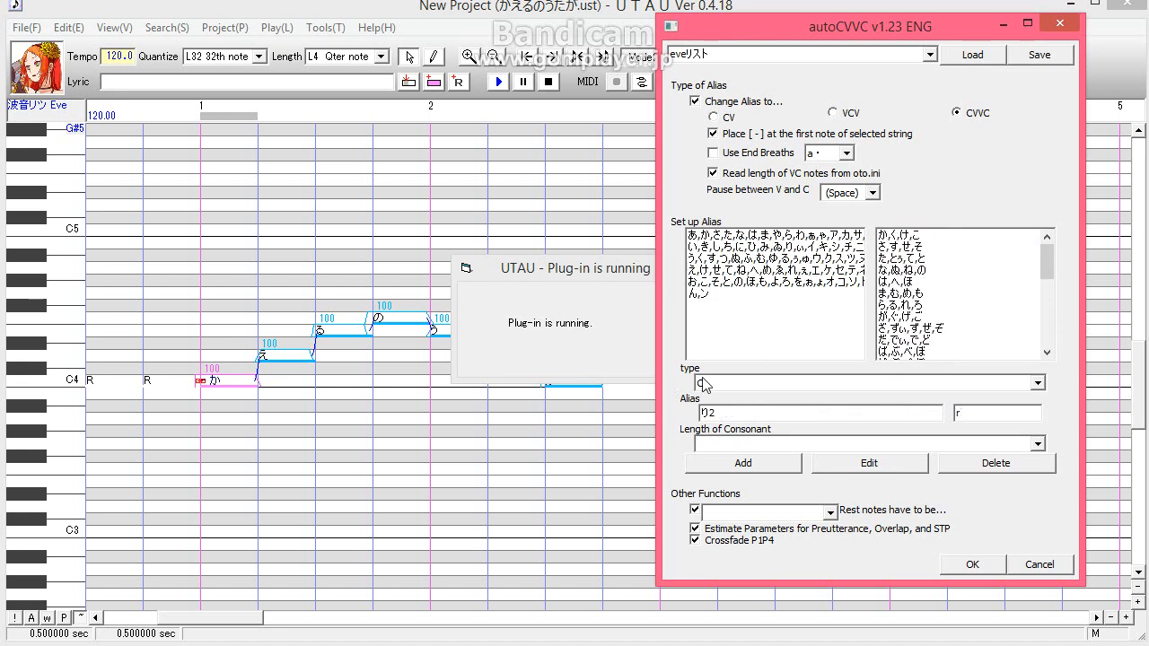
pyautogui.click(906, 292)
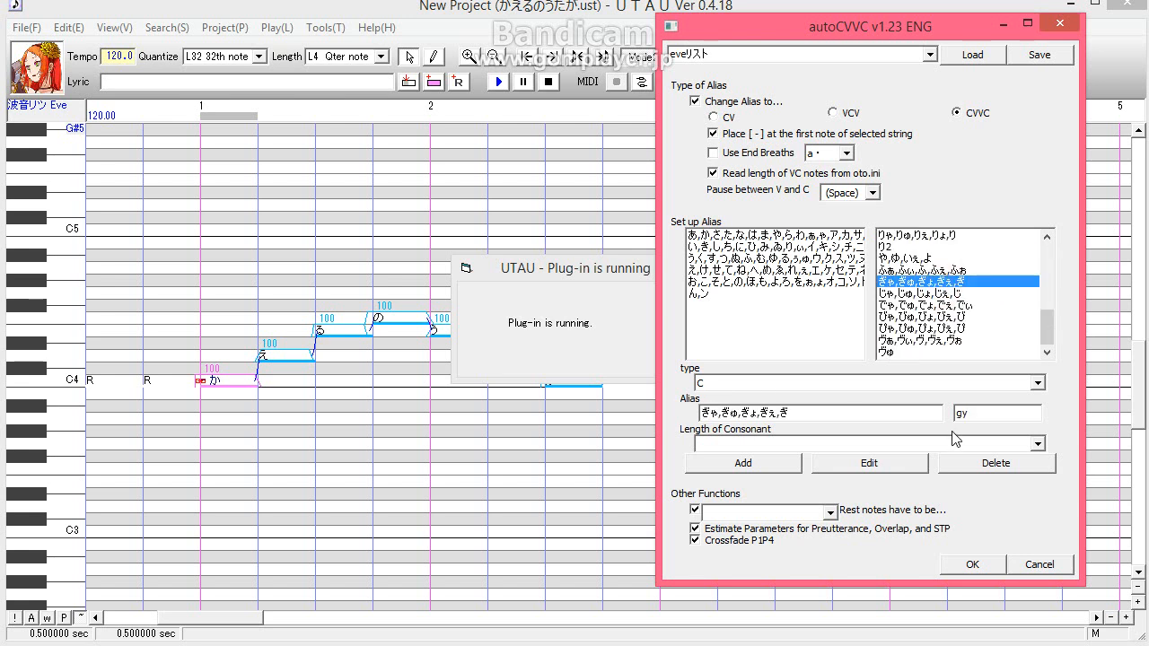
pyautogui.click(1034, 442)
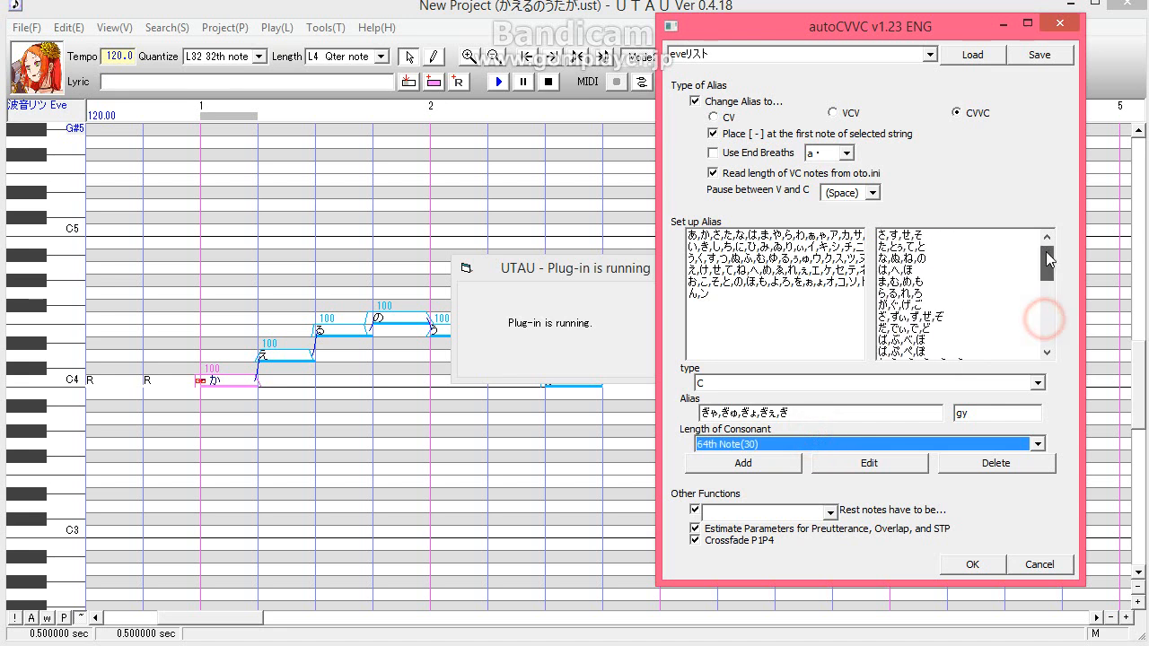
pyautogui.scroll(-3)
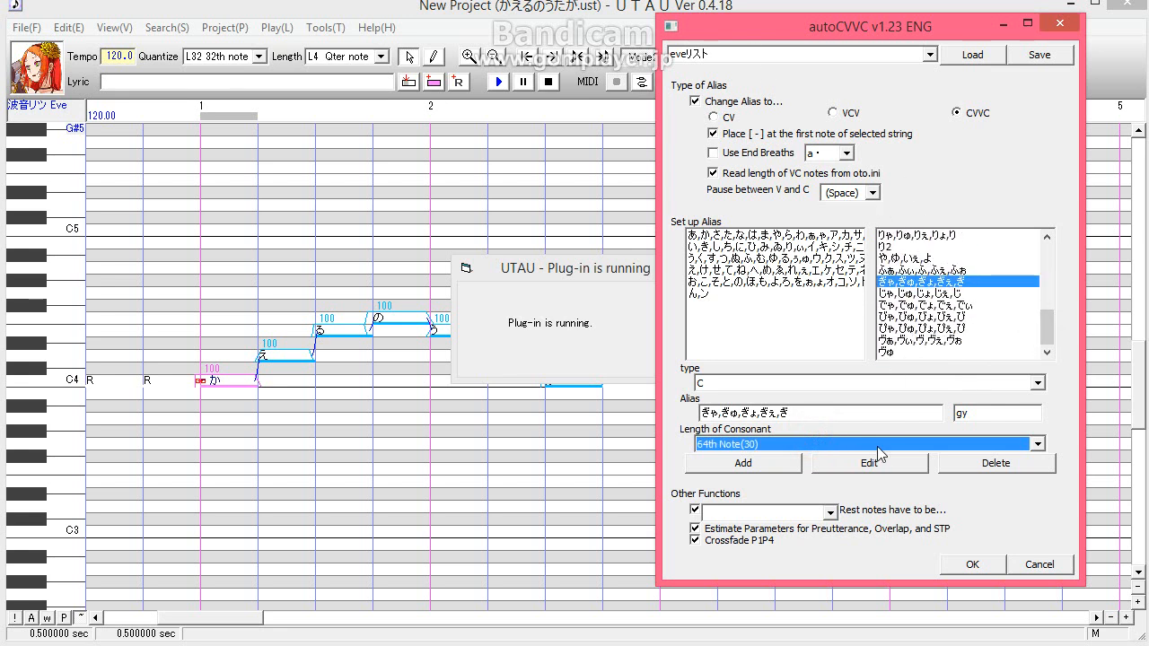
pyautogui.click(696, 510)
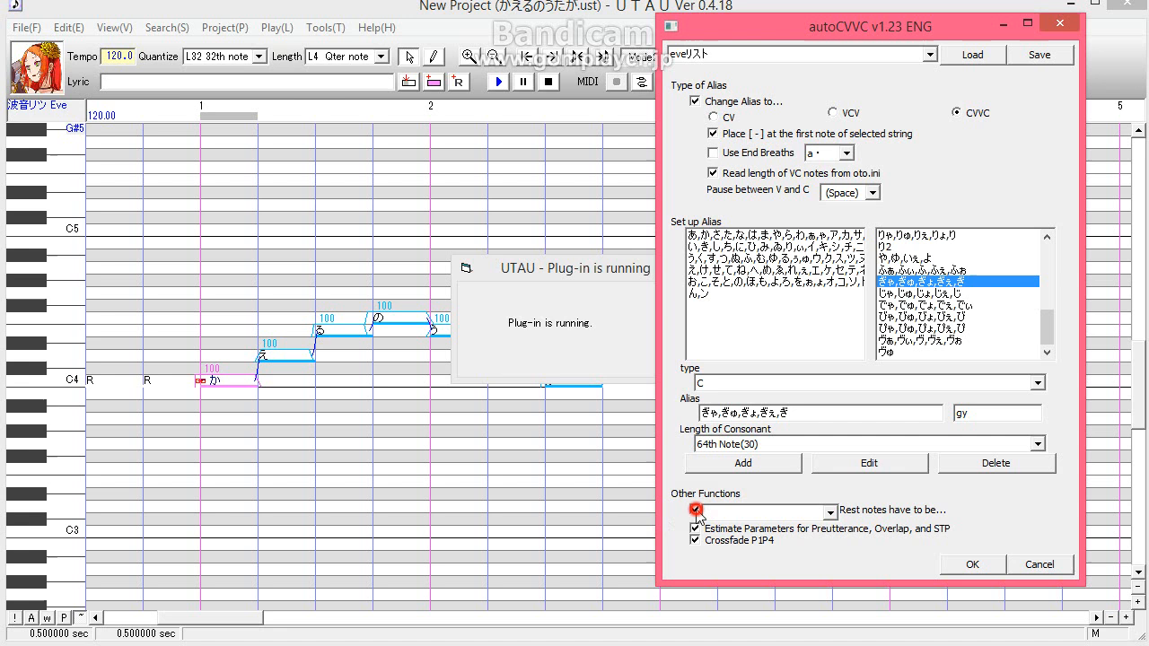
# Uncheck rest notes, parameter estimation and P1P4 crossfade, then apply the conversion with OK
pyautogui.click(695, 511)
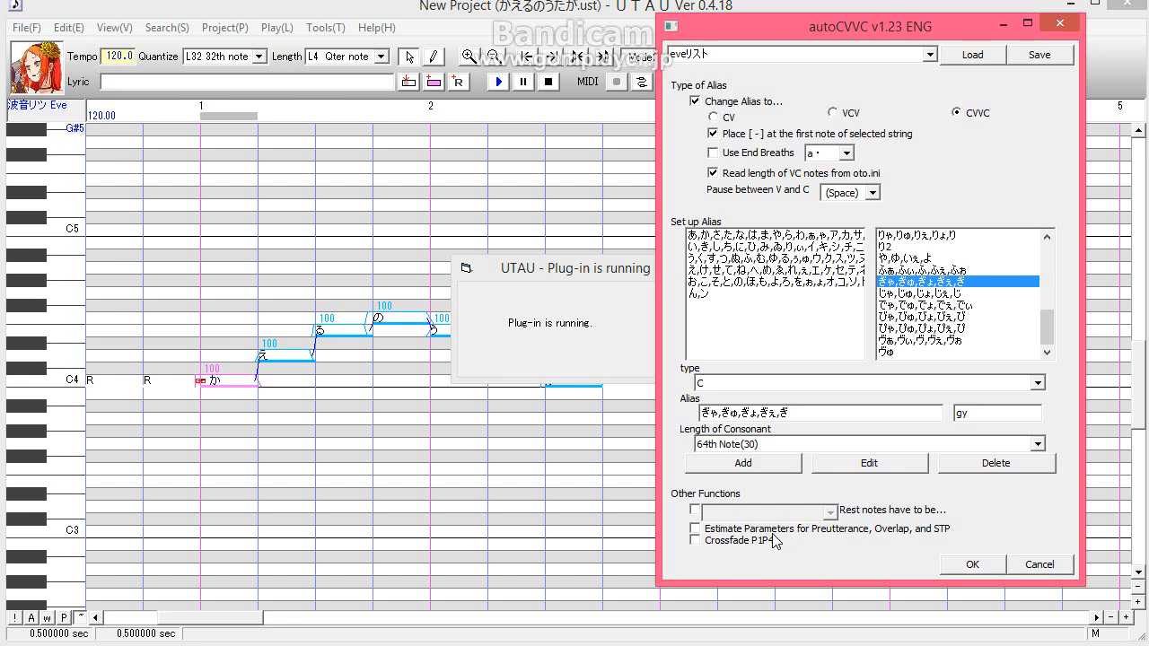
pyautogui.moveTo(754, 539)
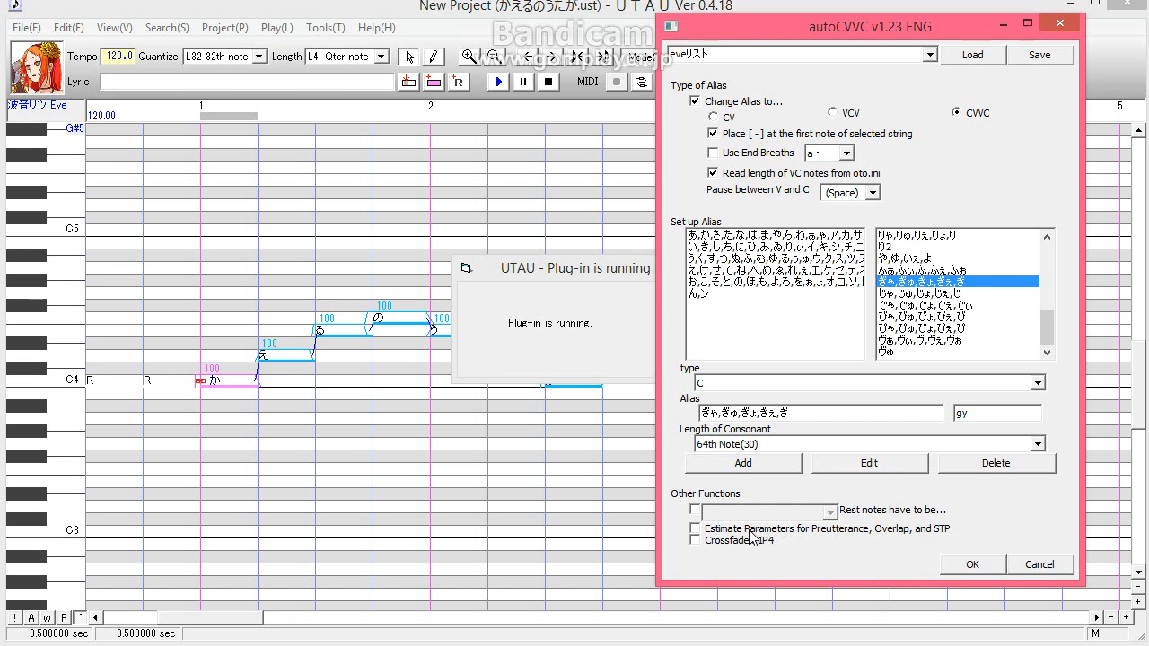
pyautogui.moveTo(748, 539)
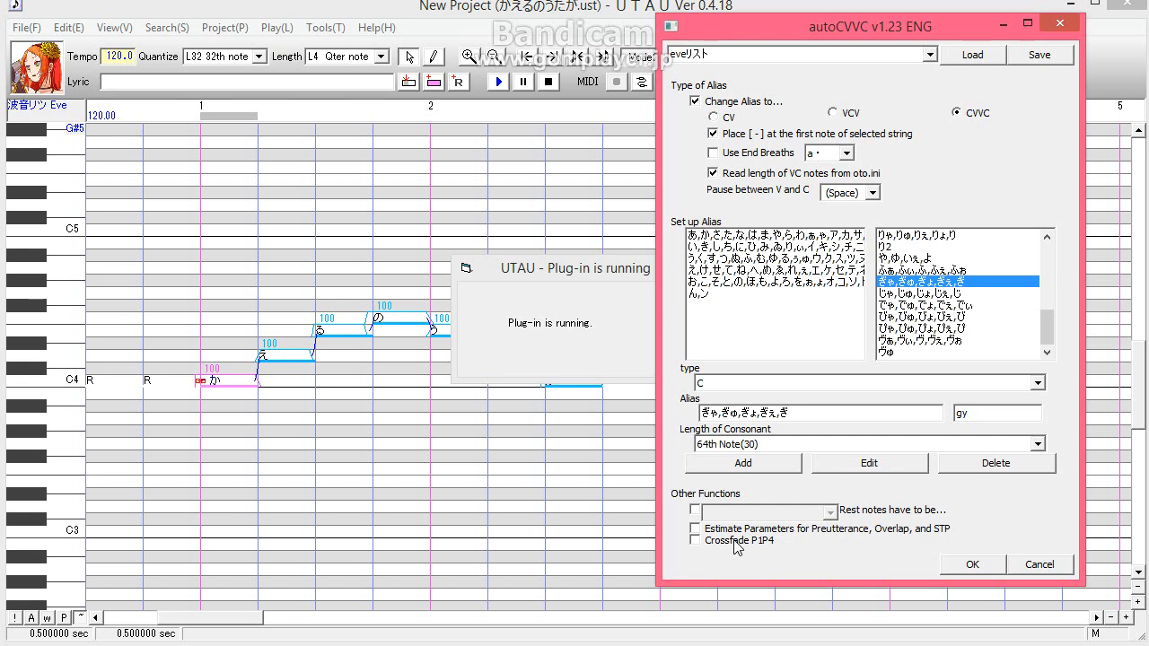
pyautogui.click(695, 510)
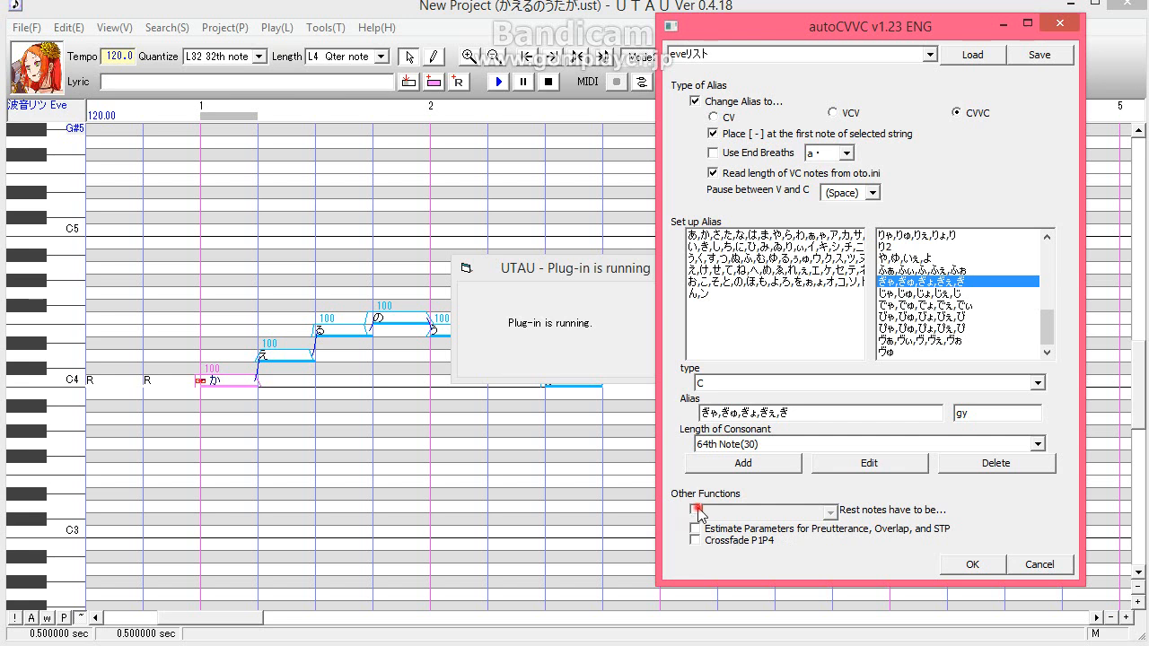
pyautogui.click(694, 510)
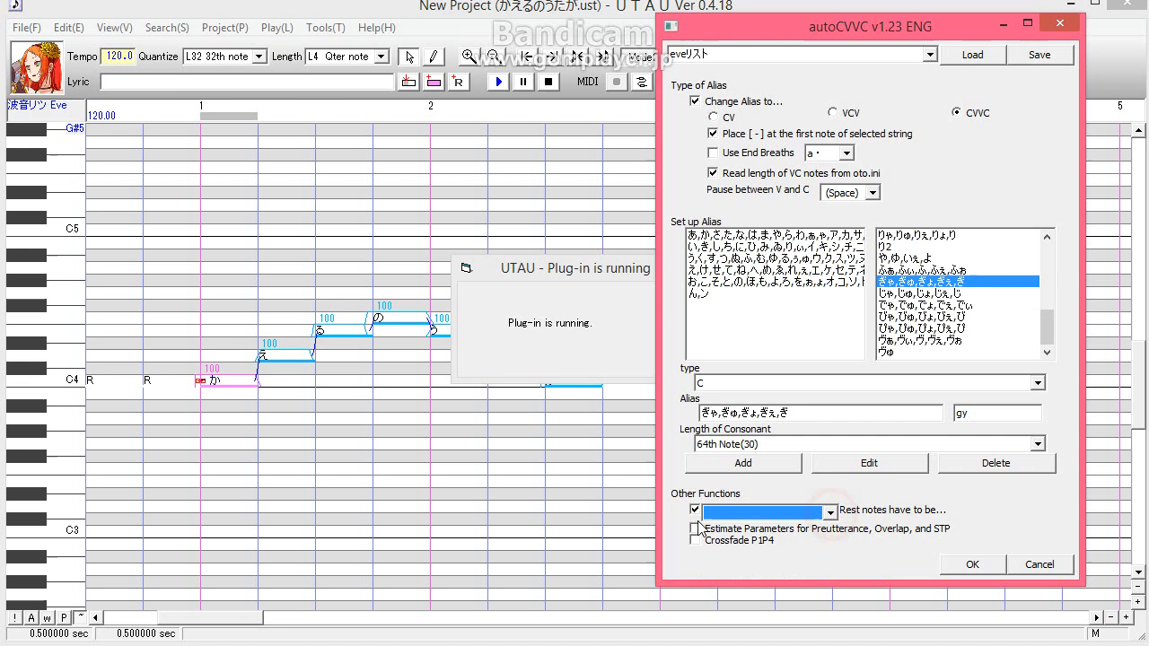
pyautogui.click(694, 509)
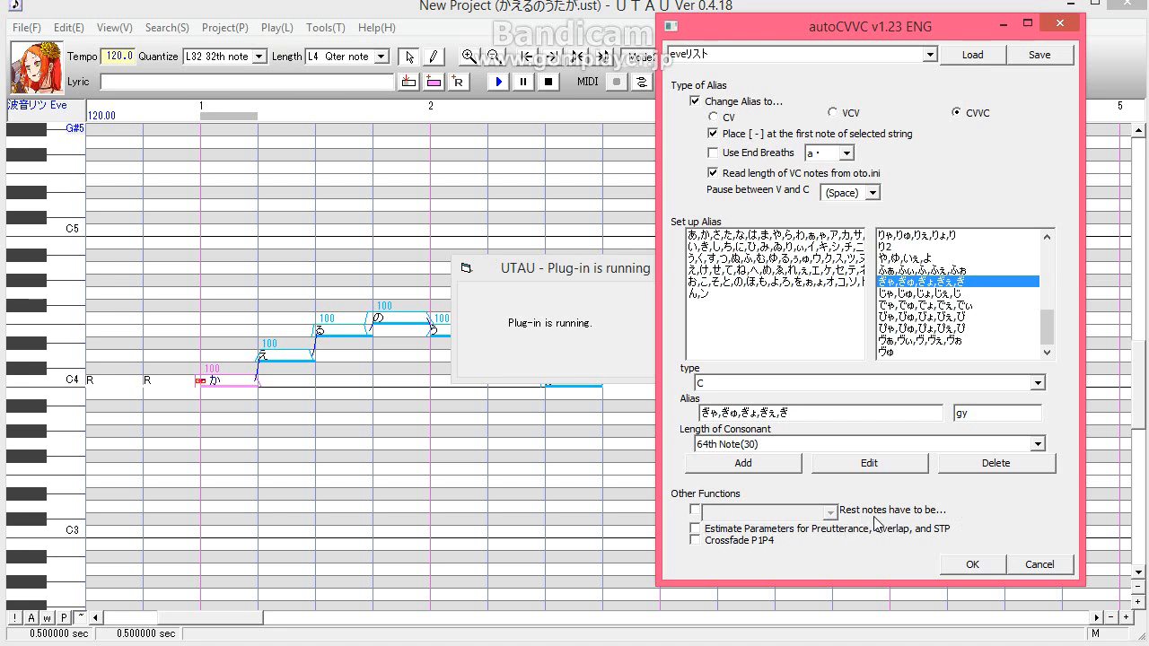
pyautogui.moveTo(827, 511)
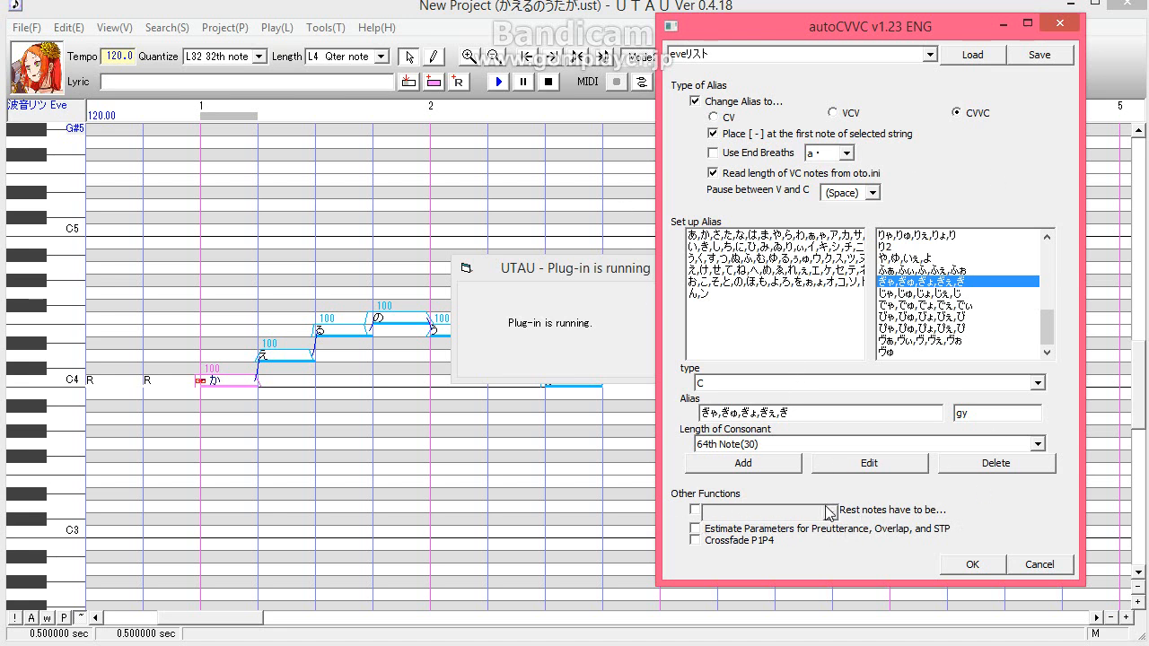
pyautogui.click(971, 564)
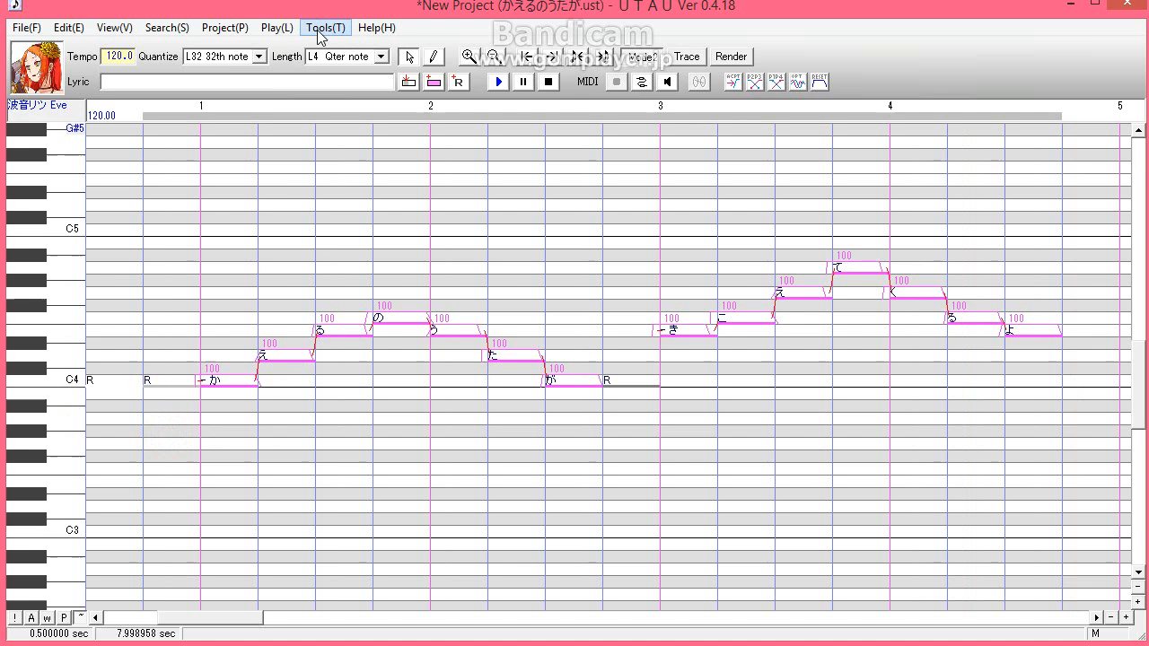
# Relaunch autoCVVC from Tools and toggle the preutterance/overlap/STP estimation option
pyautogui.click(325, 27)
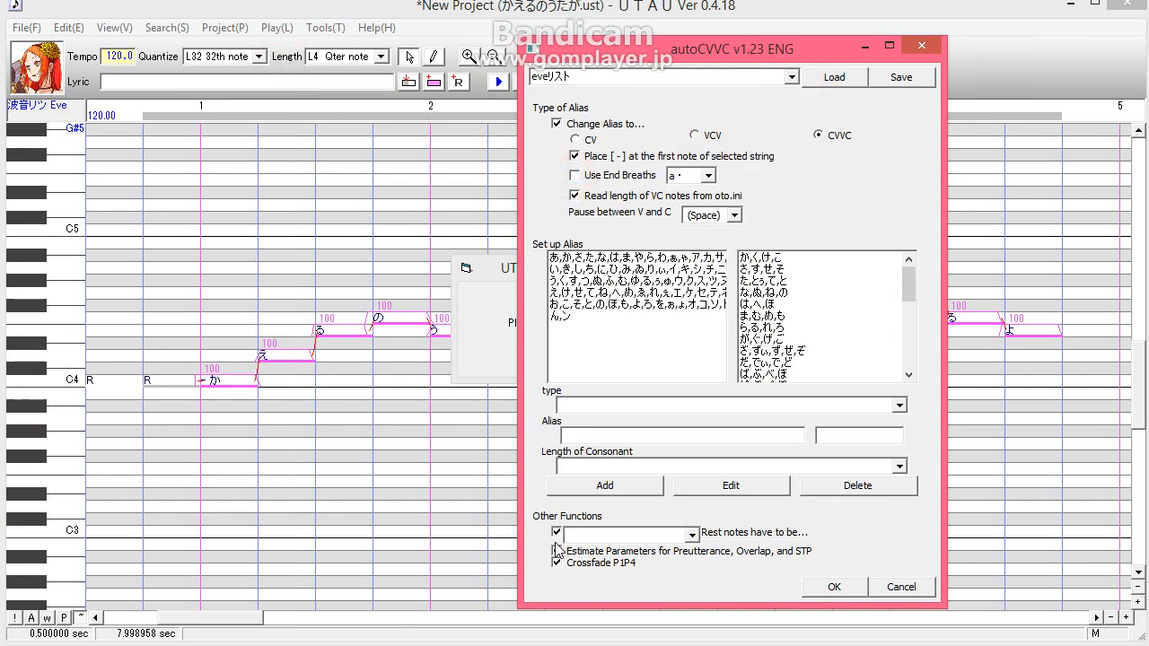
pyautogui.click(834, 586)
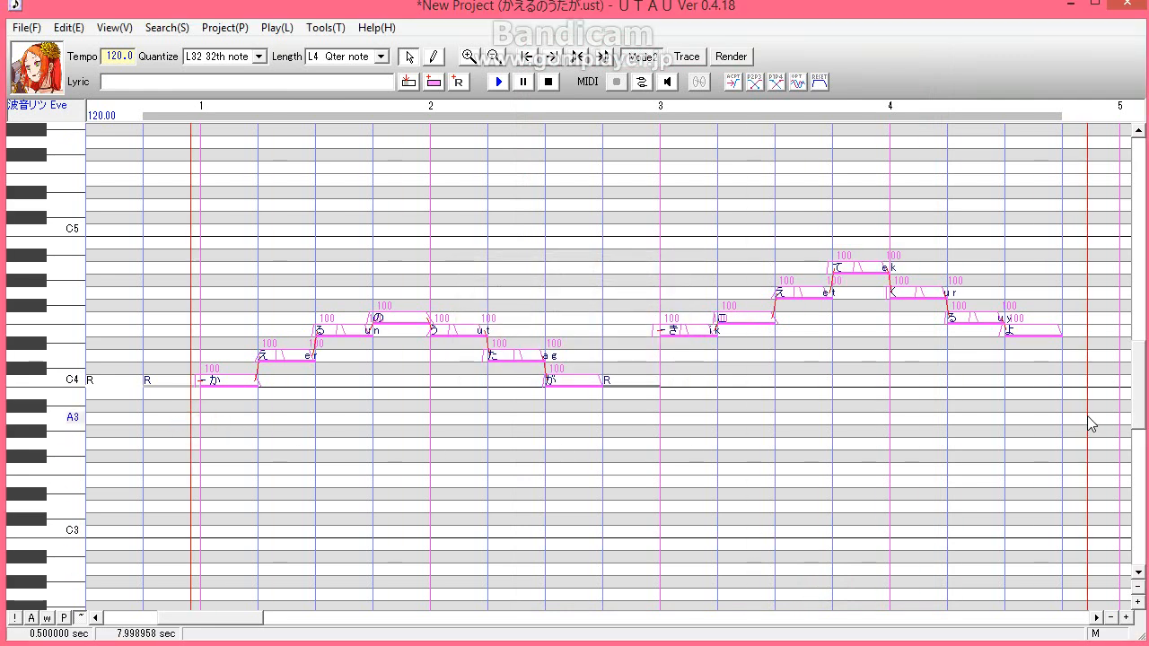
# Clear the note range selection and scroll through the crossfaded notes in the piano roll
pyautogui.click(498, 82)
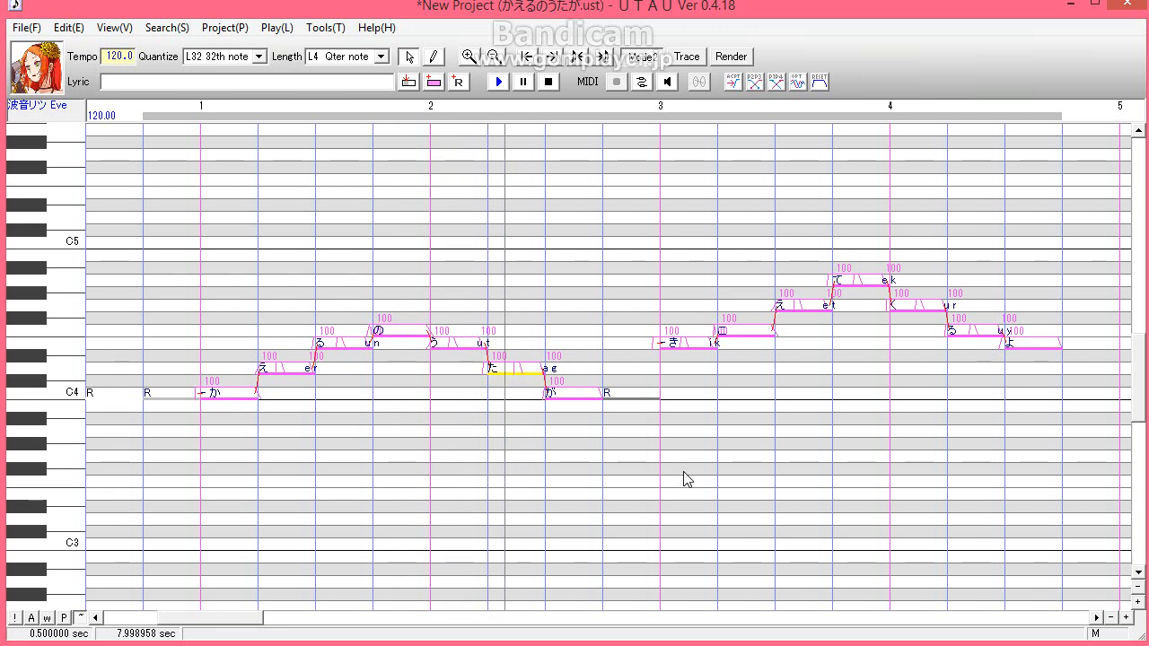
pyautogui.scroll(-3)
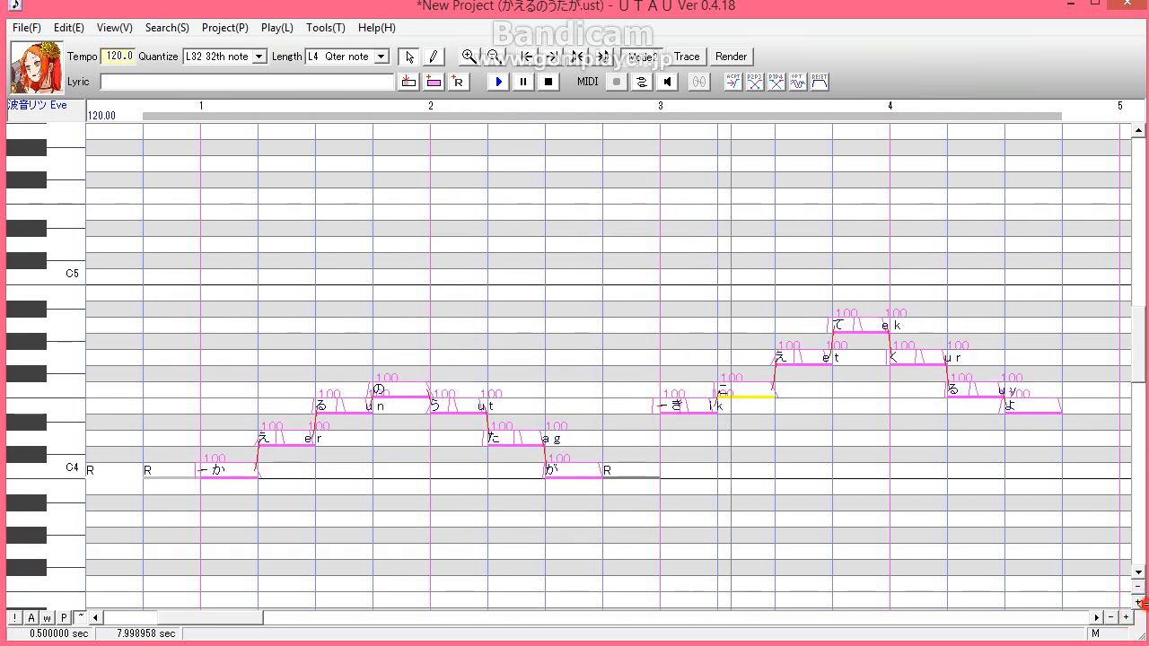
pyautogui.scroll(-3)
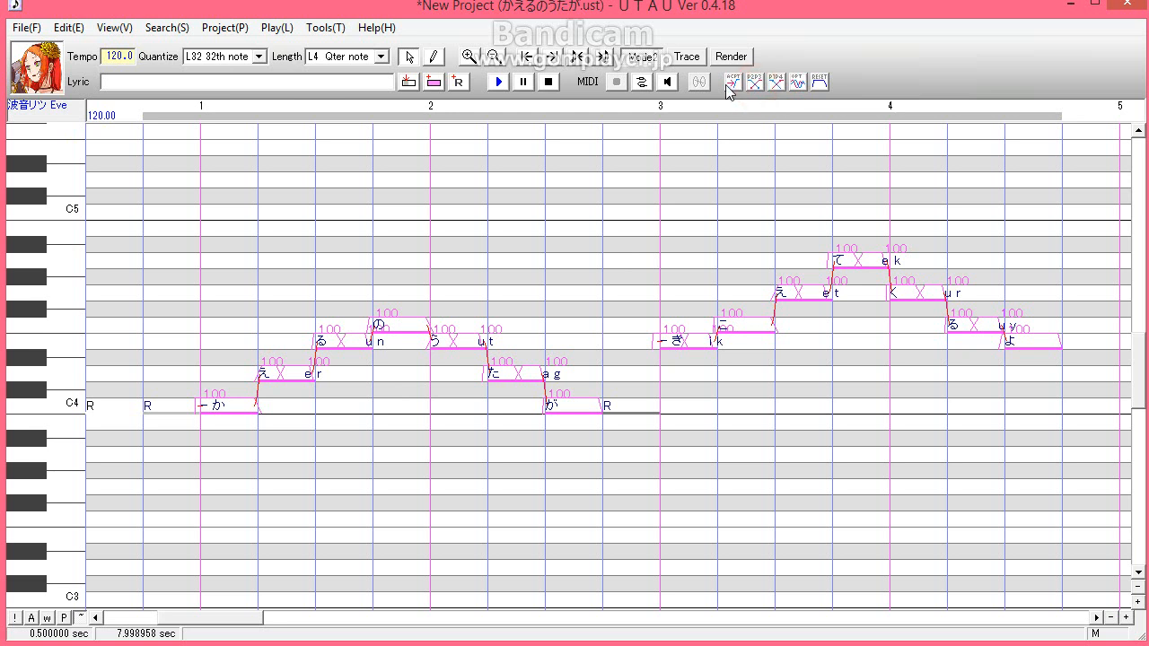
pyautogui.moveTo(743, 82)
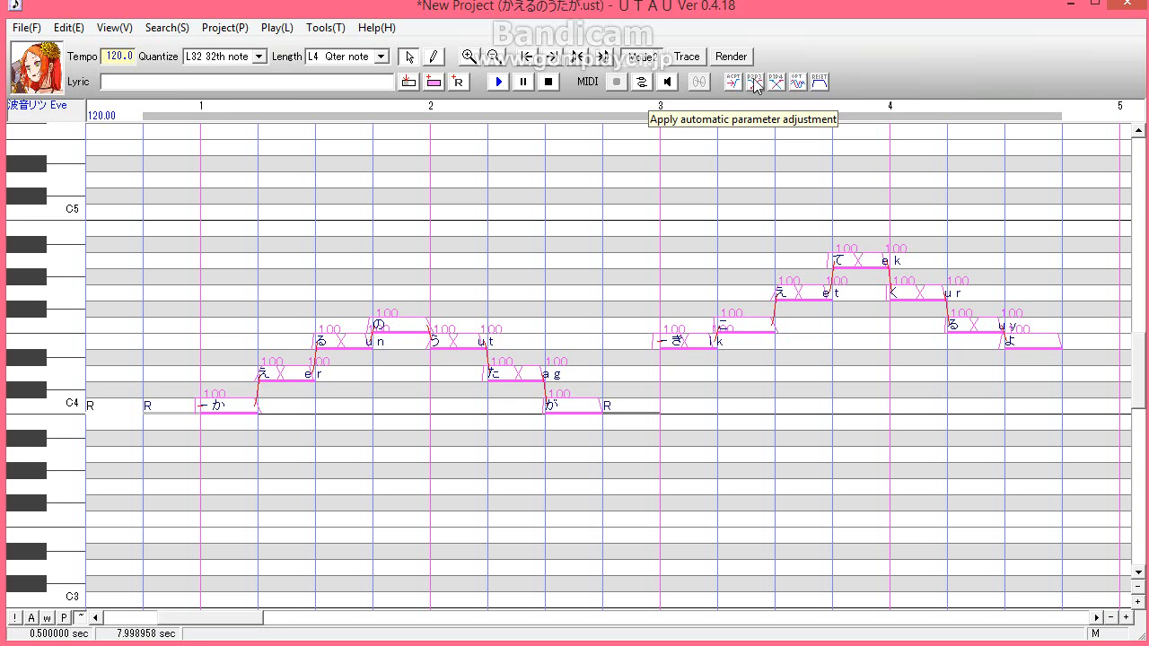
pyautogui.moveTo(776, 87)
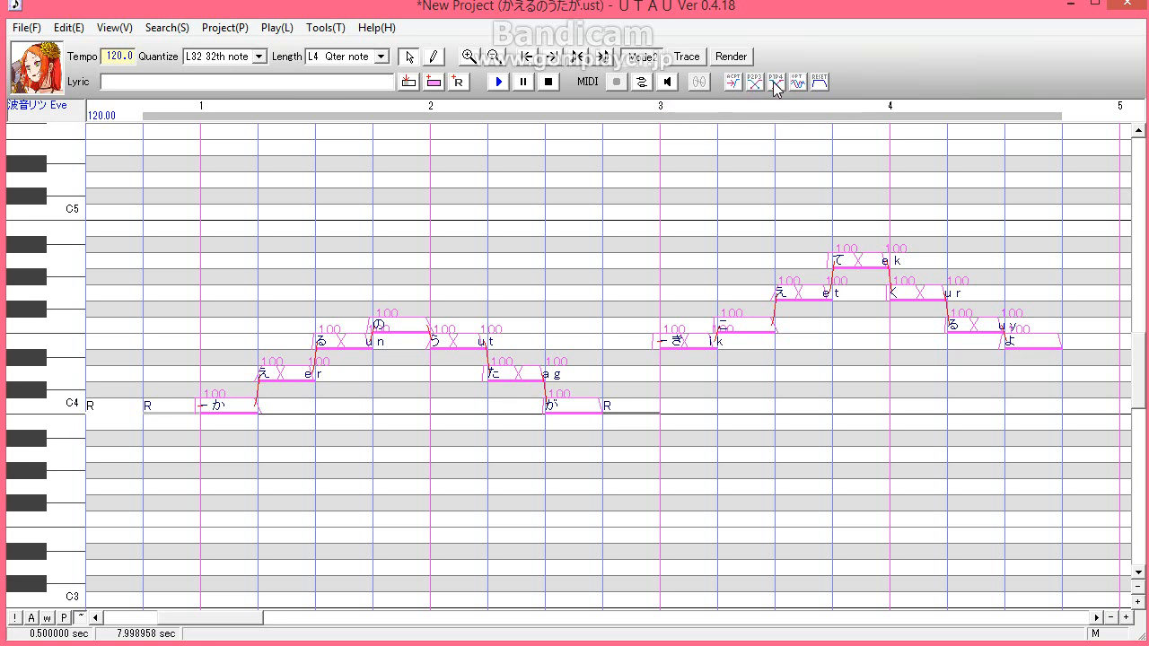
pyautogui.moveTo(805, 86)
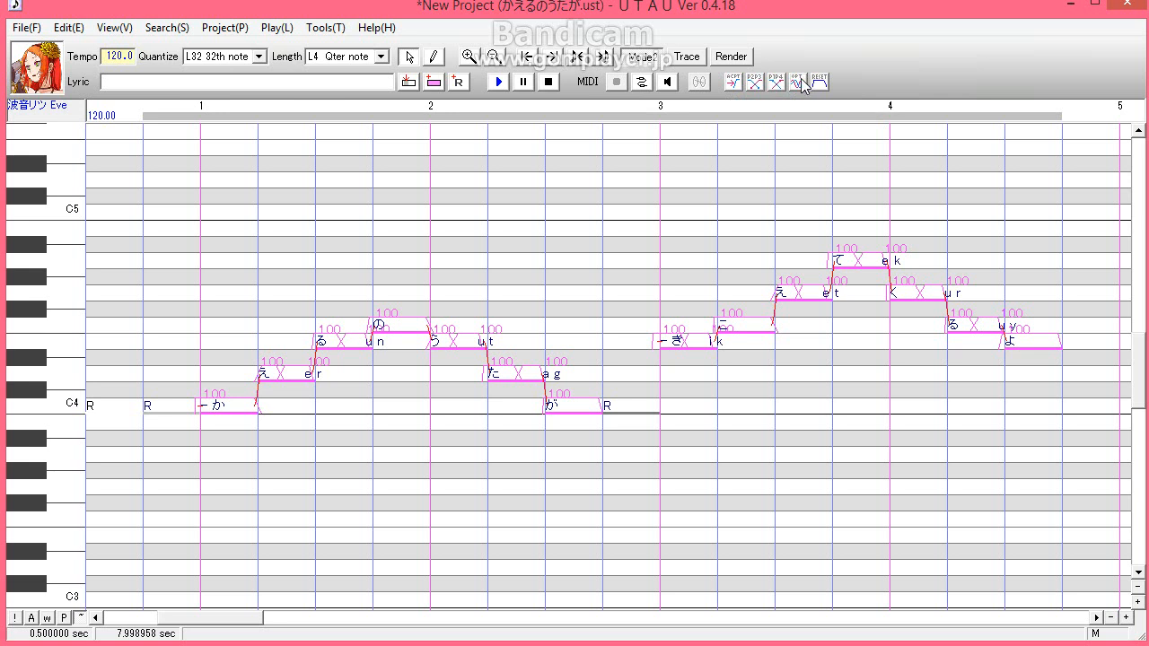
pyautogui.click(818, 81)
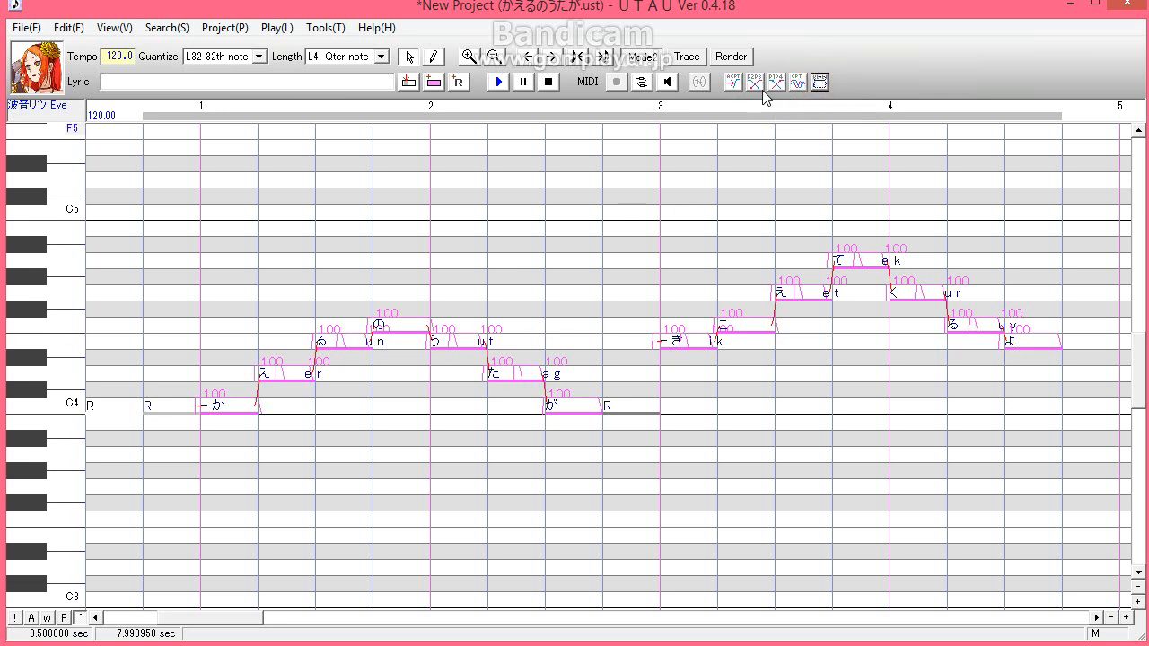
pyautogui.click(753, 81)
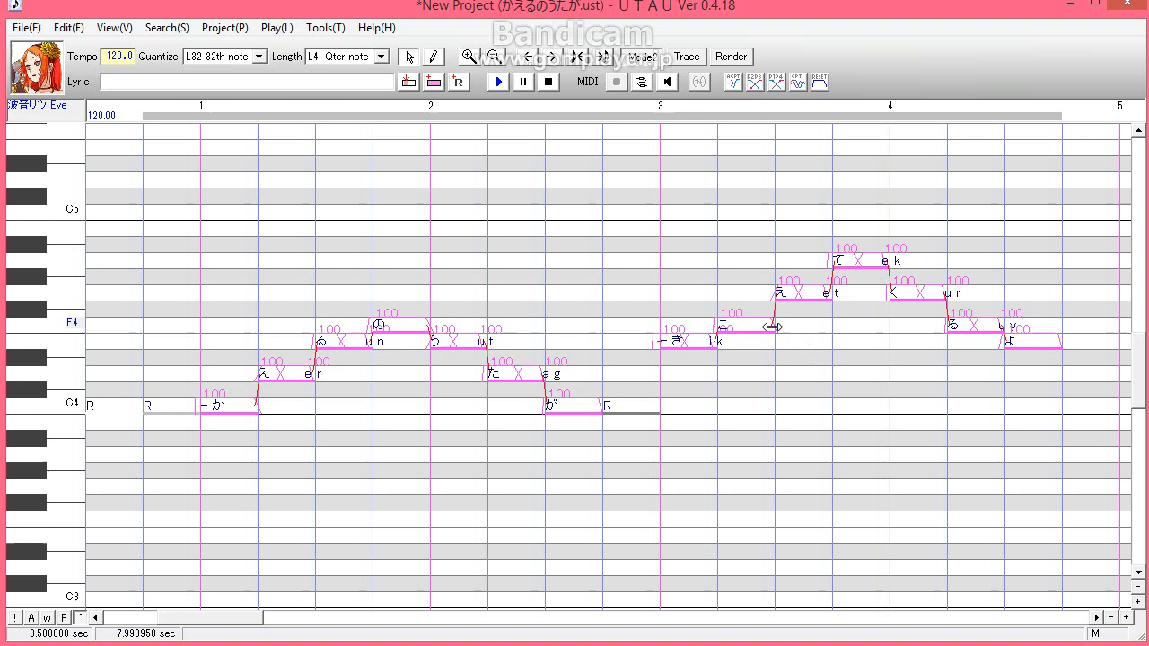
# Enable portamento with a 50 ms glide on the selected notes via the Pitch dialog
pyautogui.rightClick(763, 327)
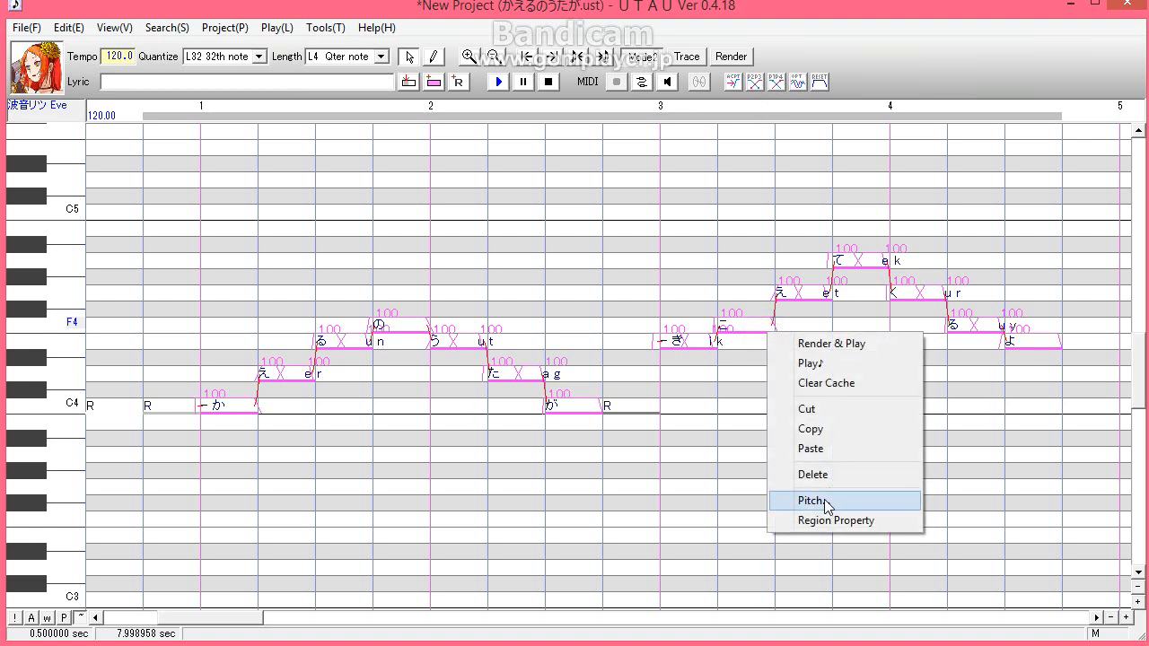
pyautogui.click(811, 501)
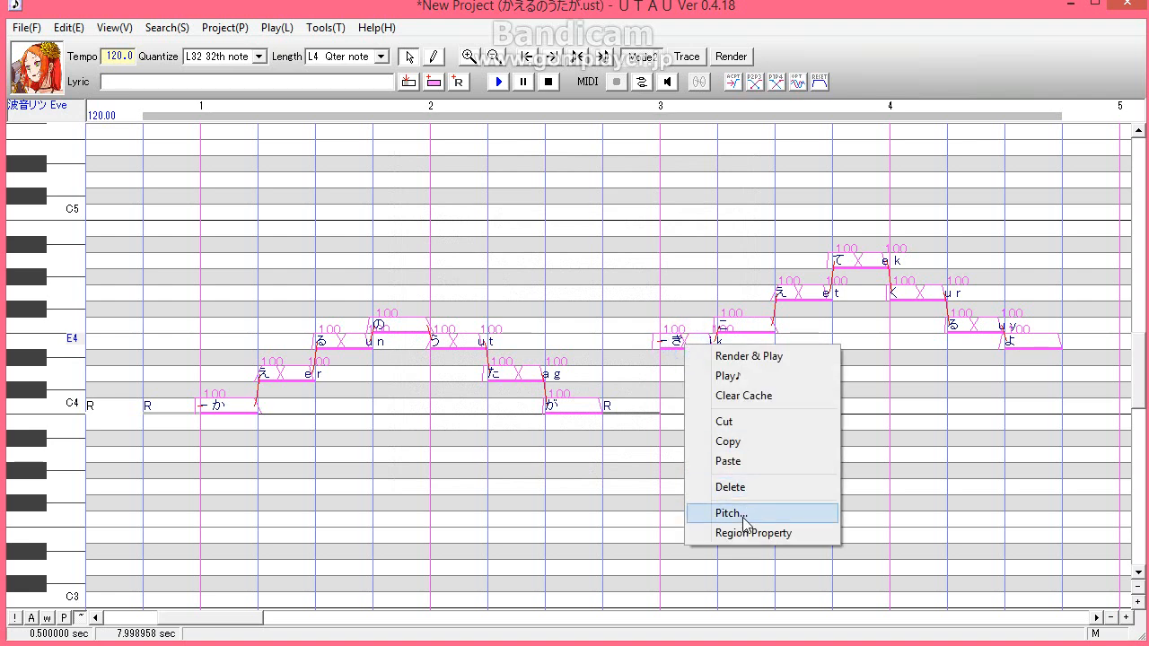
pyautogui.click(729, 512)
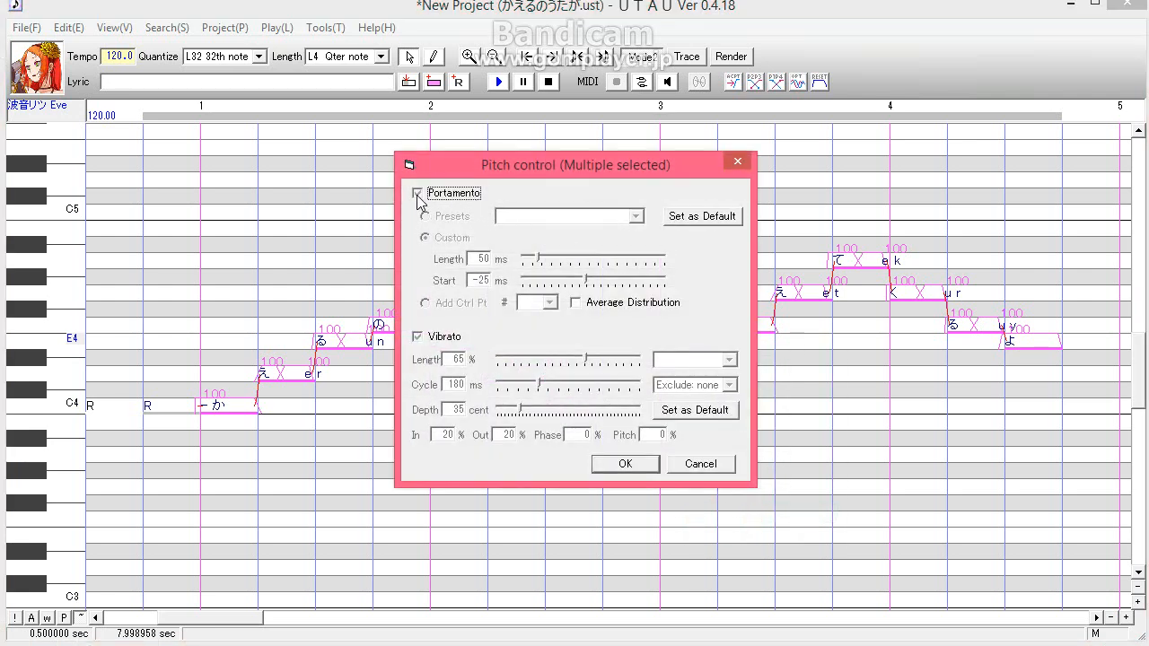
pyautogui.click(417, 193)
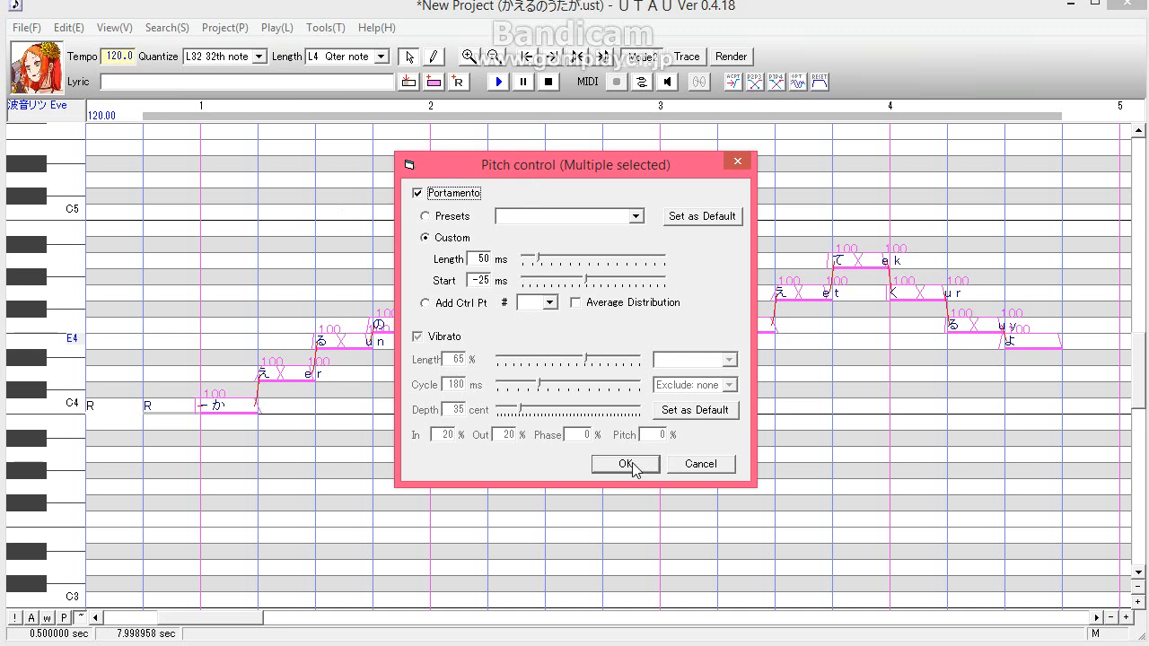
pyautogui.click(626, 464)
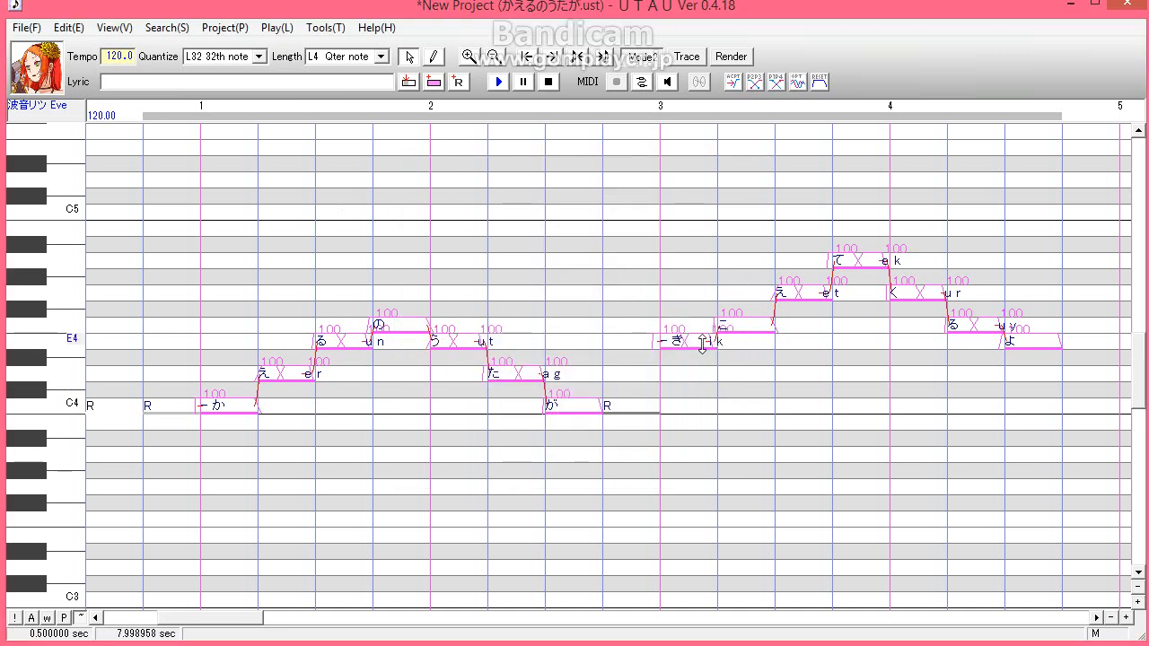
# Set breathiness (BRE) to 50 and tick No Formant Filter in Region Property
pyautogui.rightClick(502, 375)
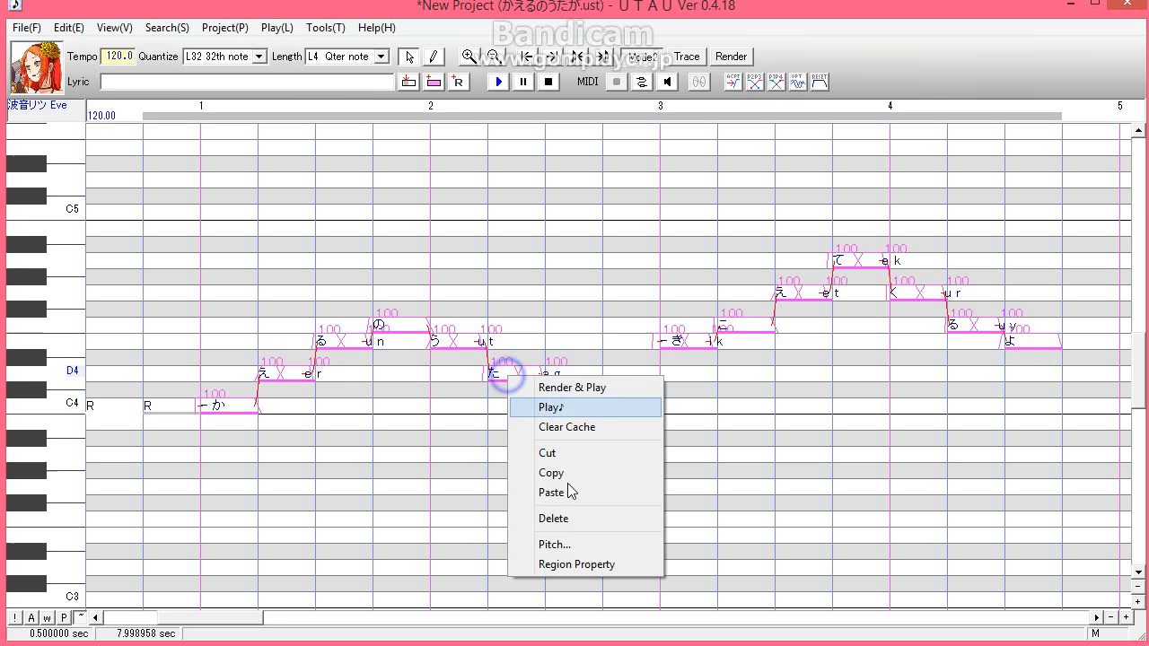
pyautogui.click(576, 564)
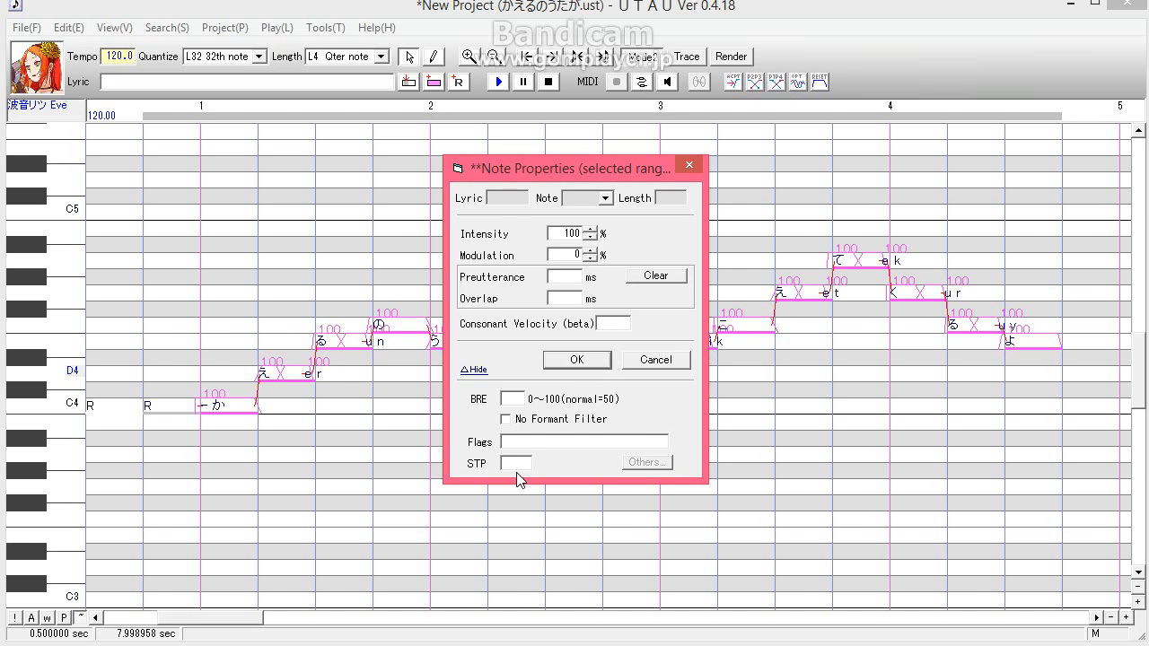
pyautogui.moveTo(518, 438)
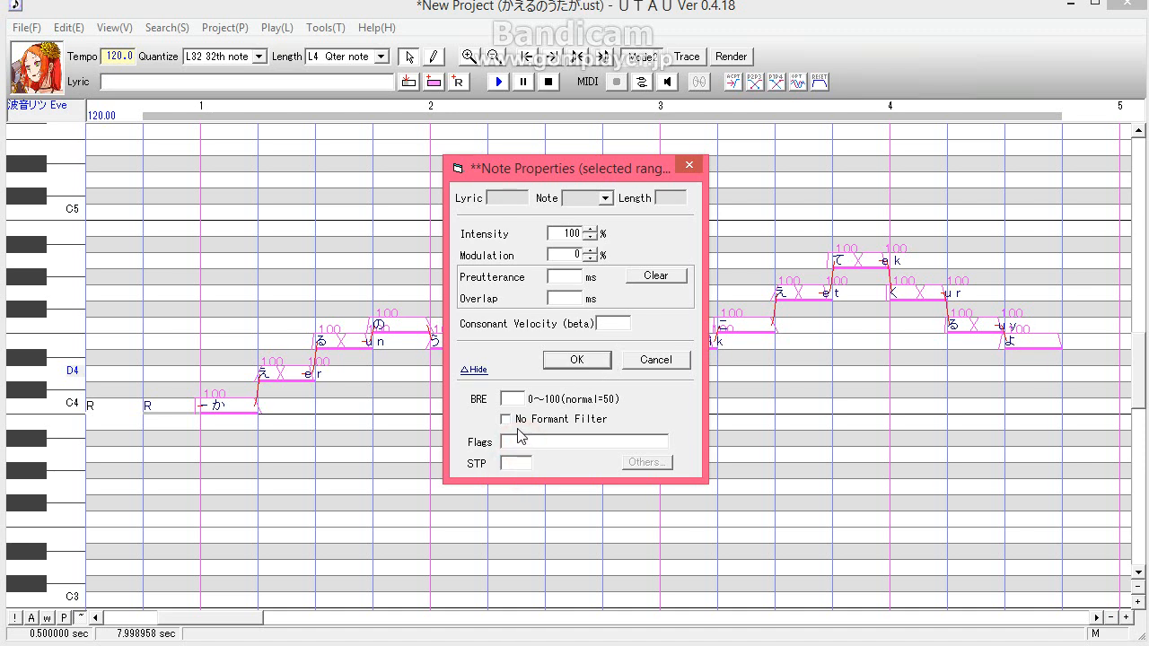
pyautogui.click(506, 419)
pyautogui.write('50')
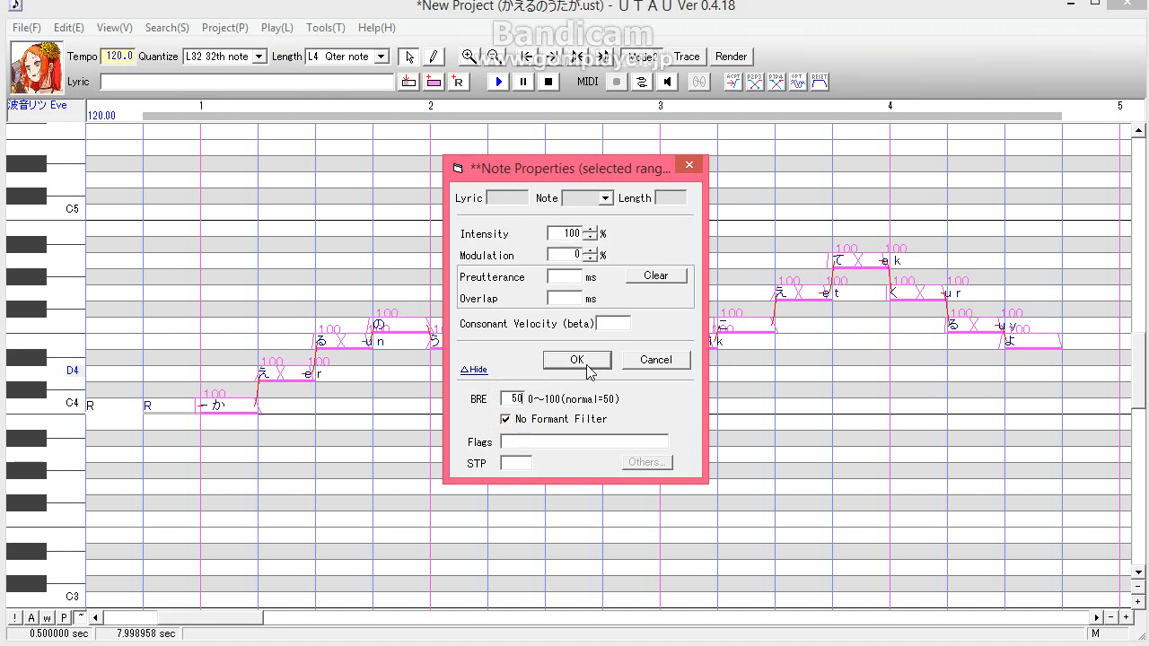
pyautogui.click(577, 359)
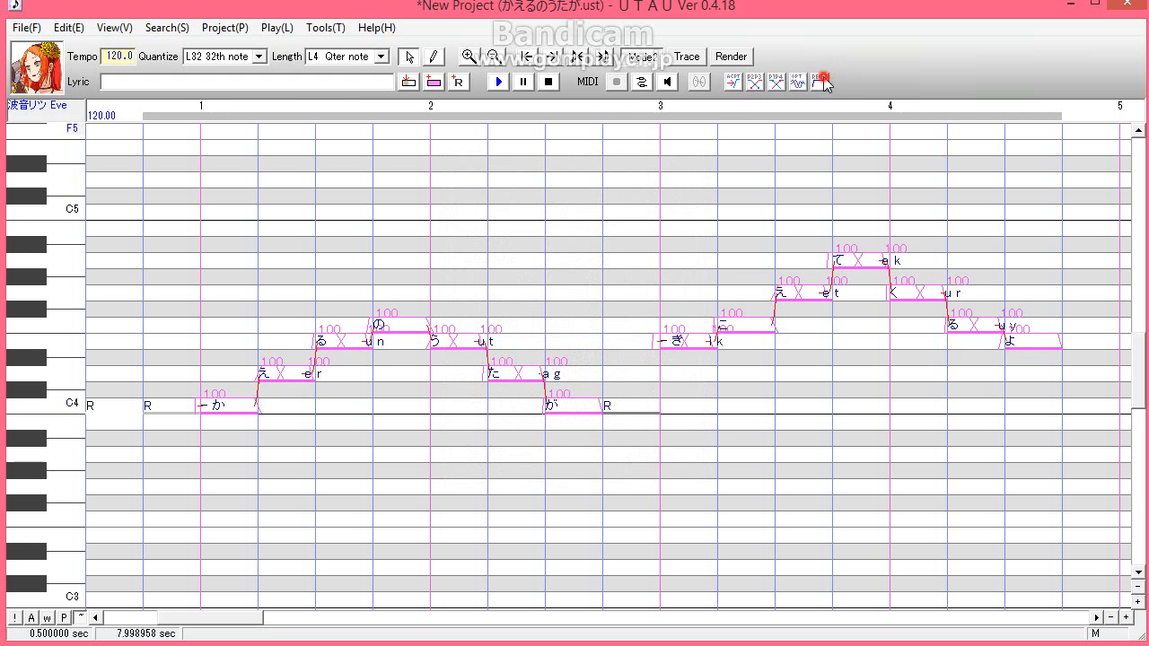
pyautogui.click(498, 80)
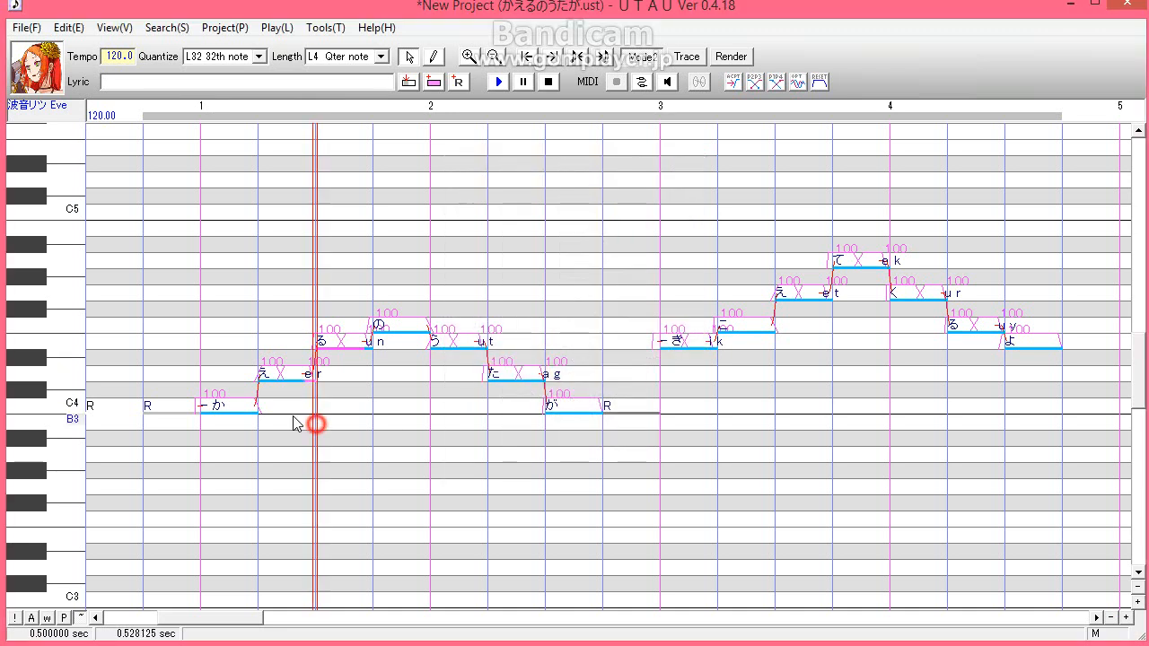
pyautogui.click(499, 81)
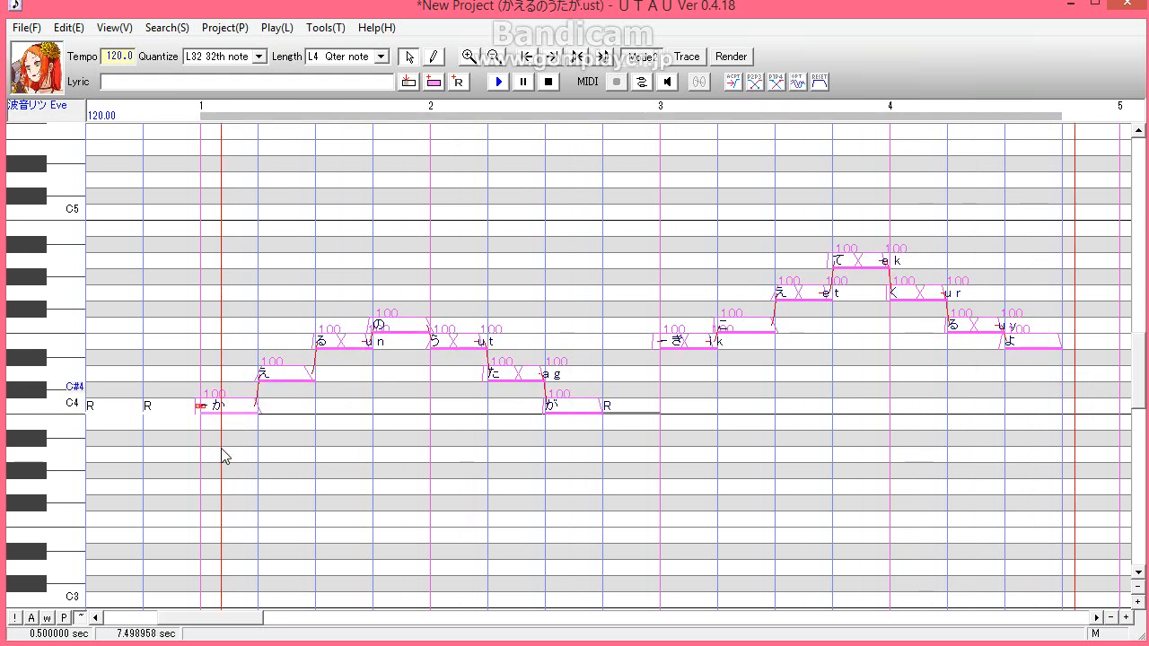
# Render and play back the whole song so all notes are cached
pyautogui.click(497, 81)
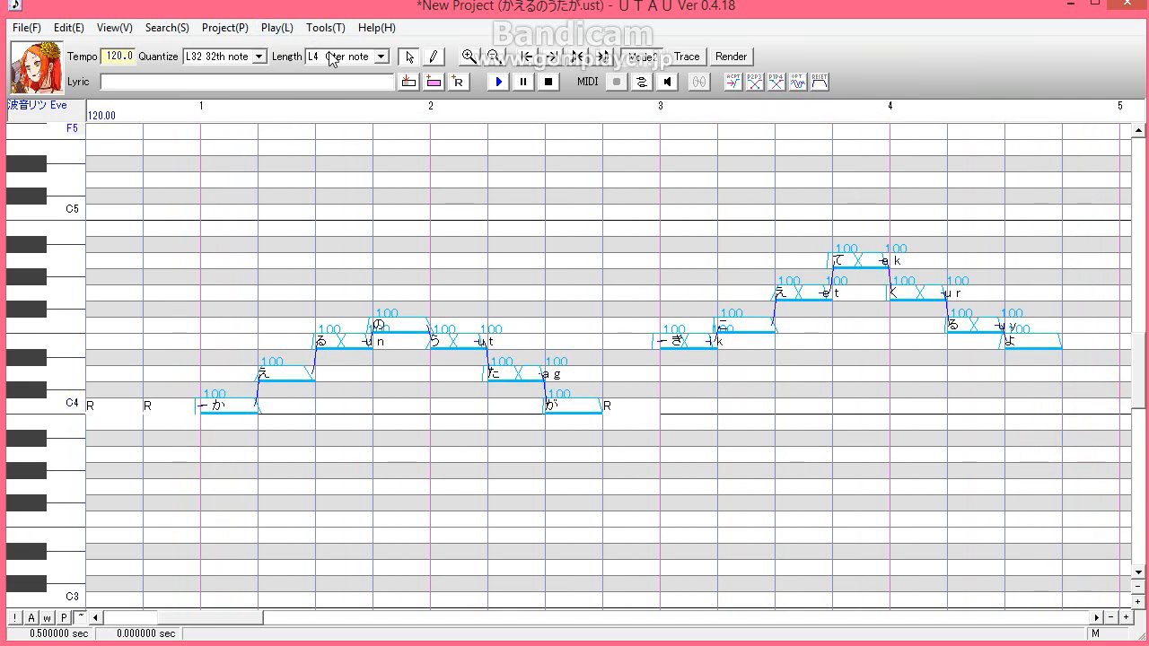
pyautogui.moveTo(351, 103)
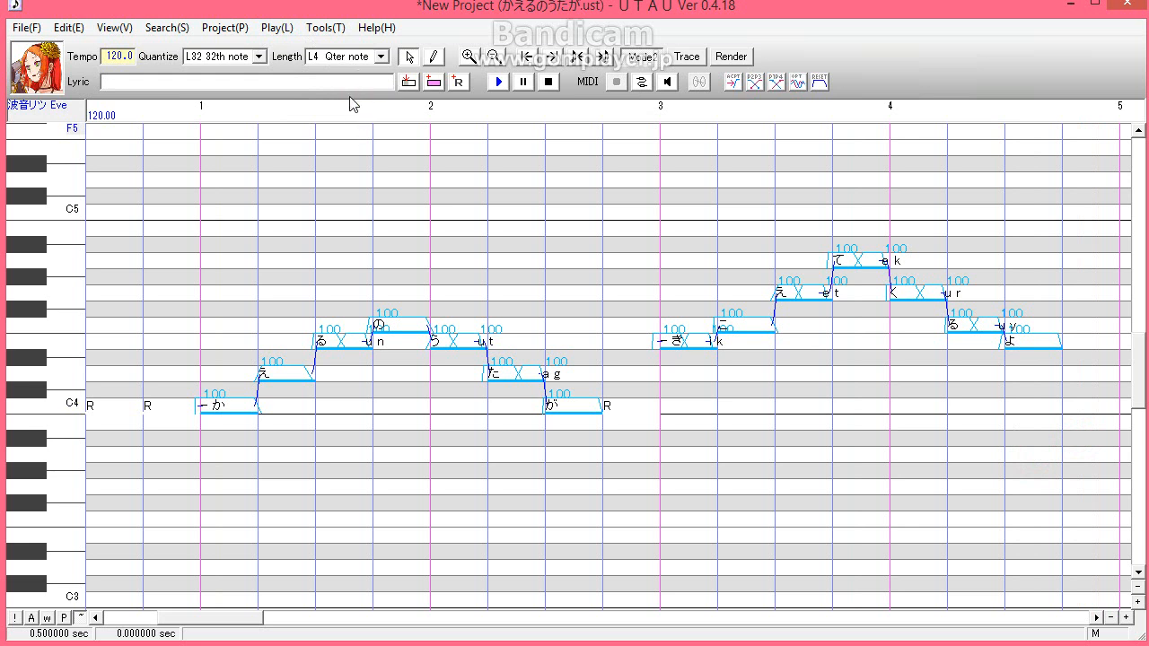
pyautogui.moveTo(549, 242)
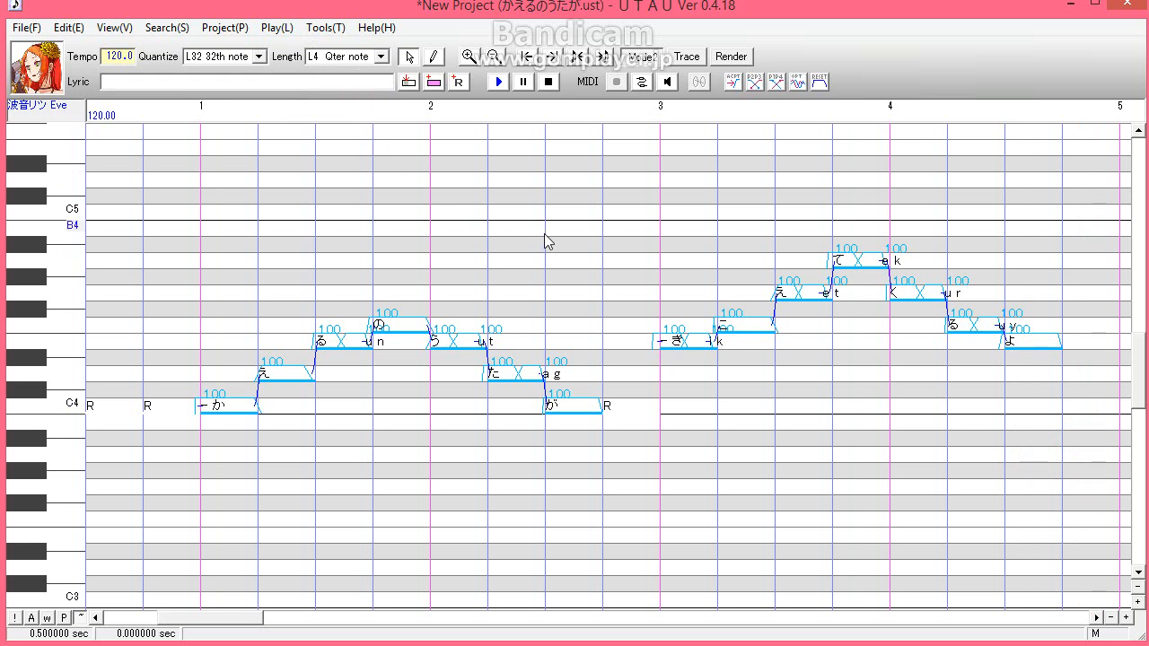
pyautogui.moveTo(506, 247)
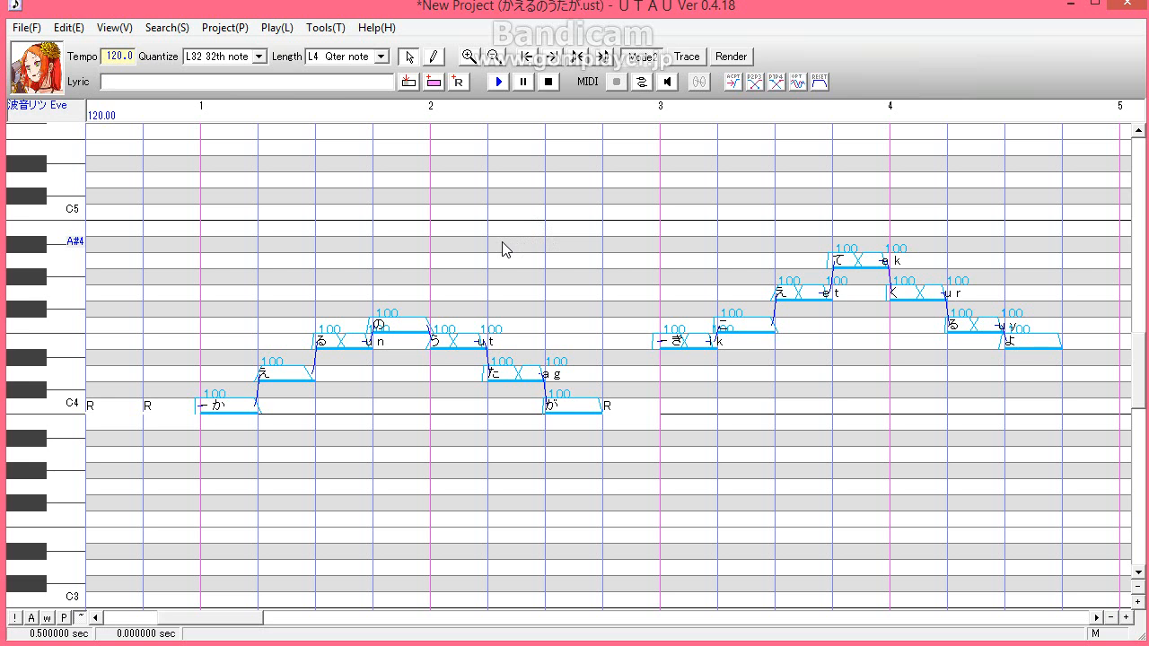